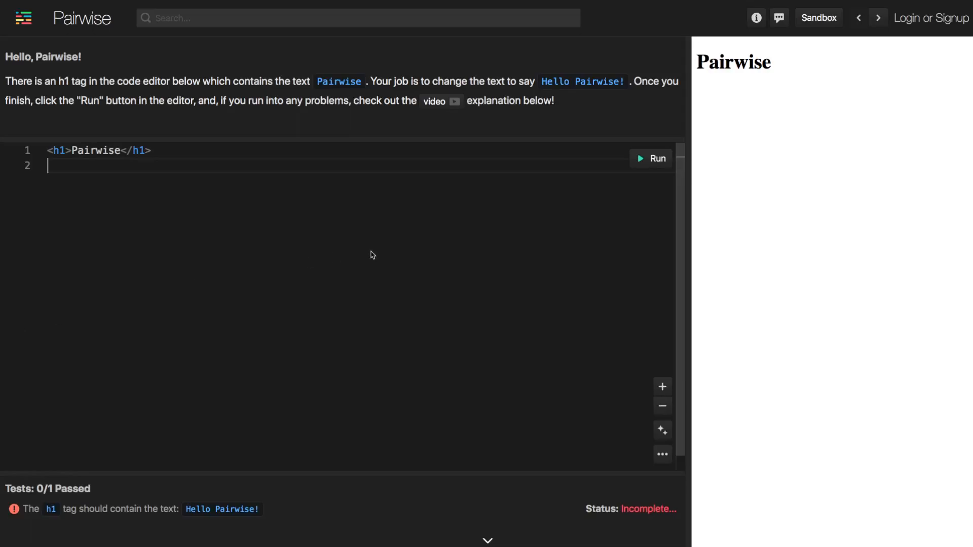
{"action": "mouse_move", "coordinate": [358, 156]}
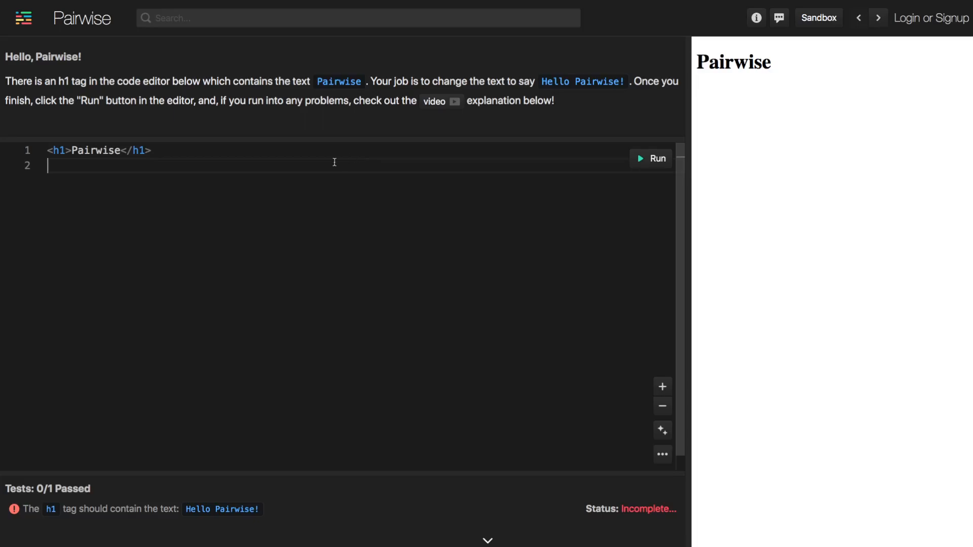
{"action": "mouse_move", "coordinate": [215, 215]}
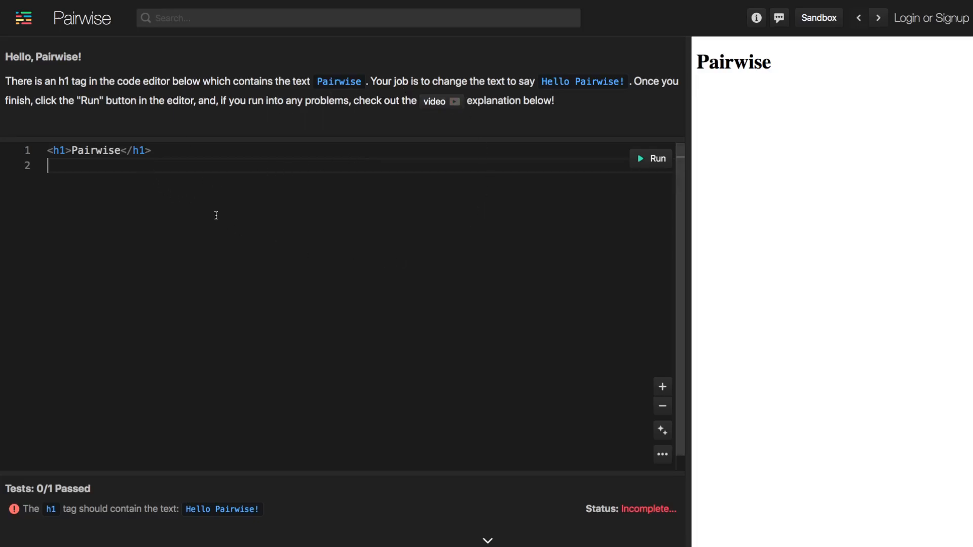
{"action": "mouse_move", "coordinate": [434, 189]}
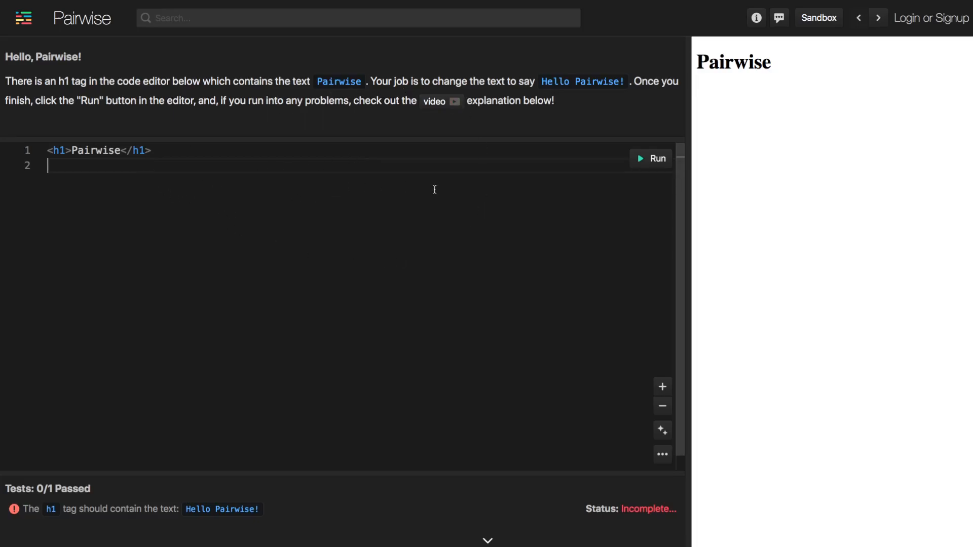
{"action": "mouse_move", "coordinate": [278, 260]}
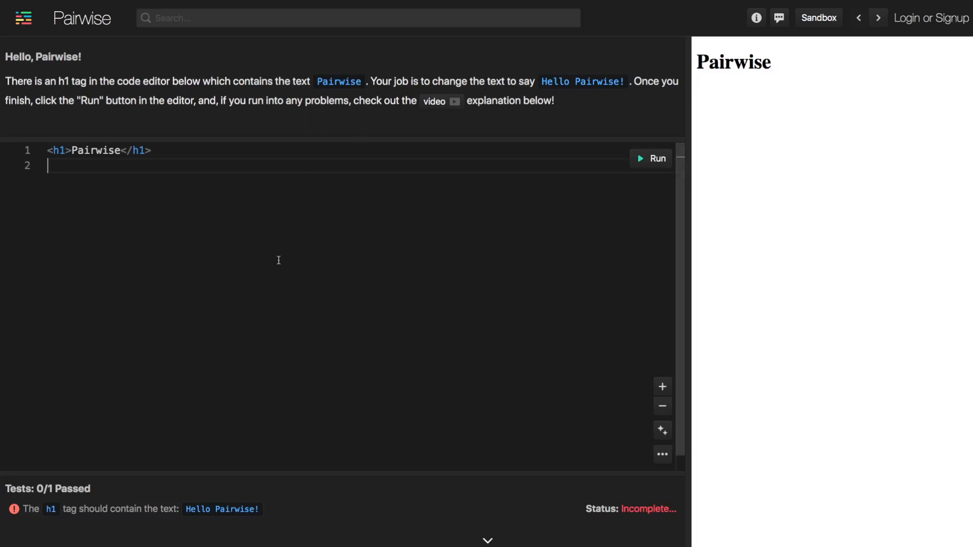
{"action": "mouse_move", "coordinate": [198, 218]}
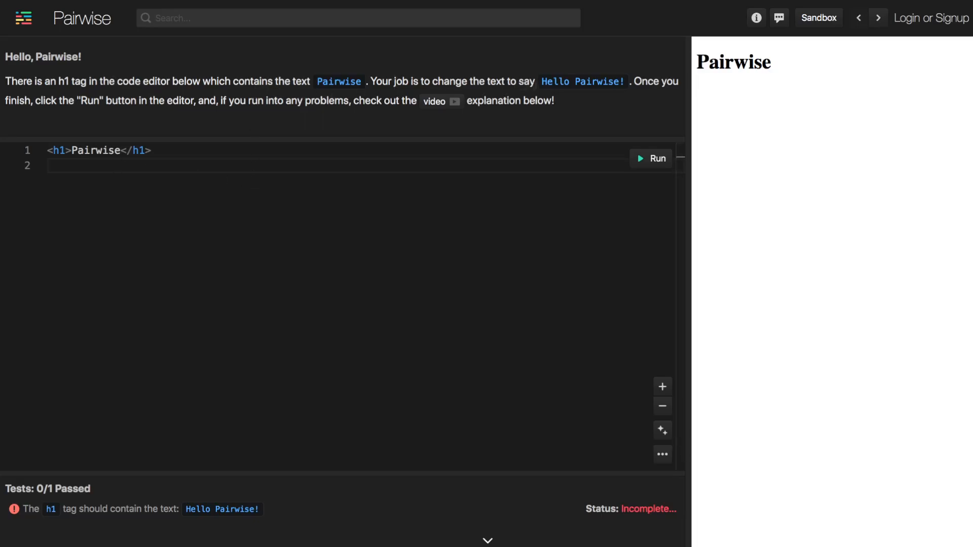
{"action": "mouse_move", "coordinate": [622, 93]}
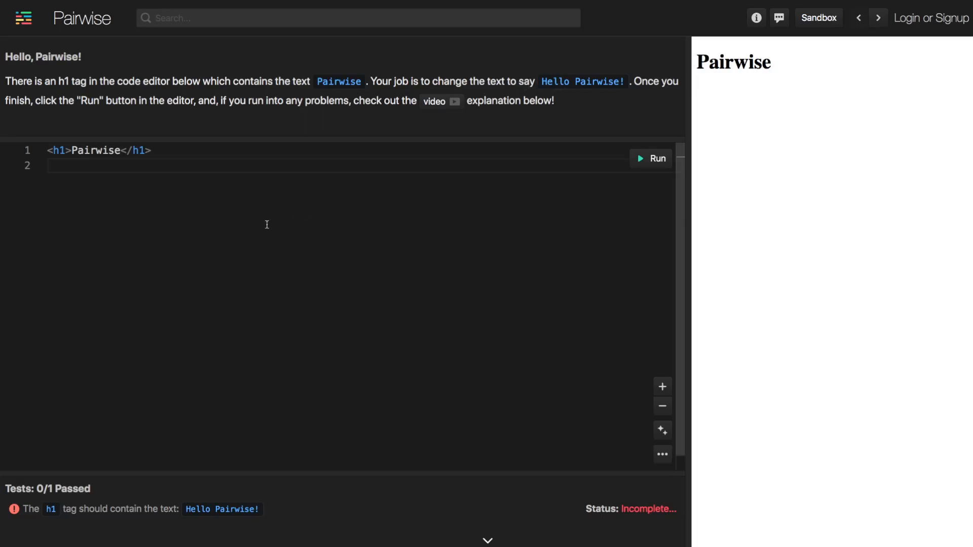
{"action": "mouse_move", "coordinate": [82, 158]}
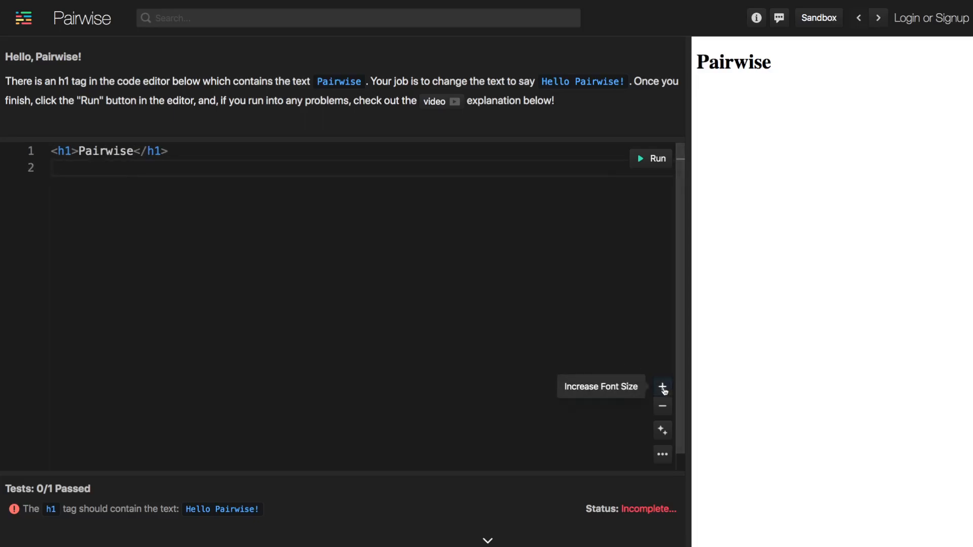
- Edit the h1 text to read 'Hello Pairwise!' so the test passes
{"action": "left_click", "coordinate": [662, 387]}
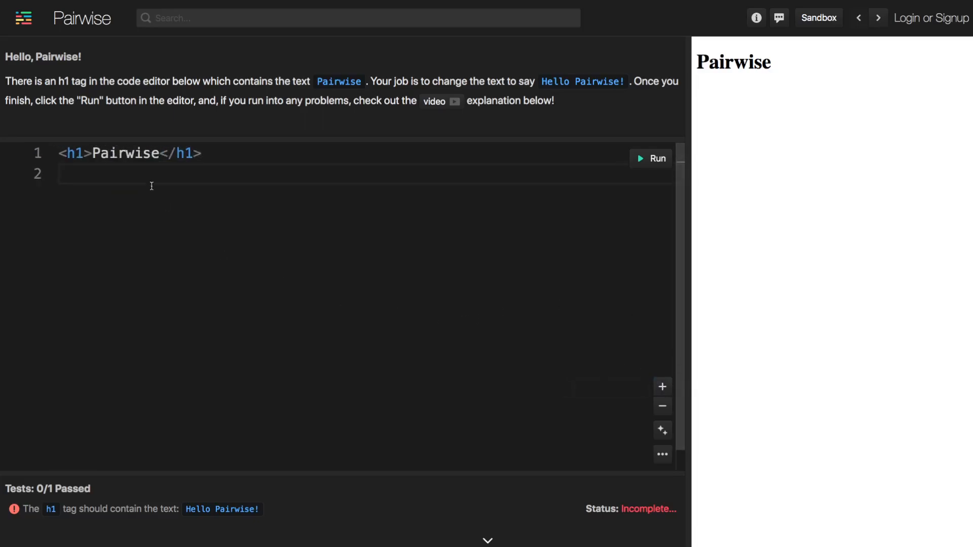
{"action": "type", "text": "H"}
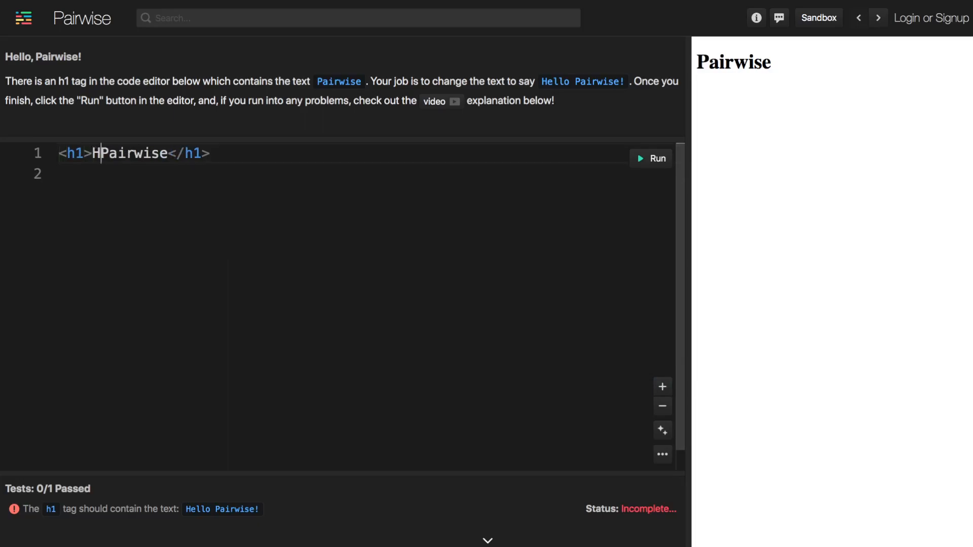
{"action": "type", "text": "ello"}
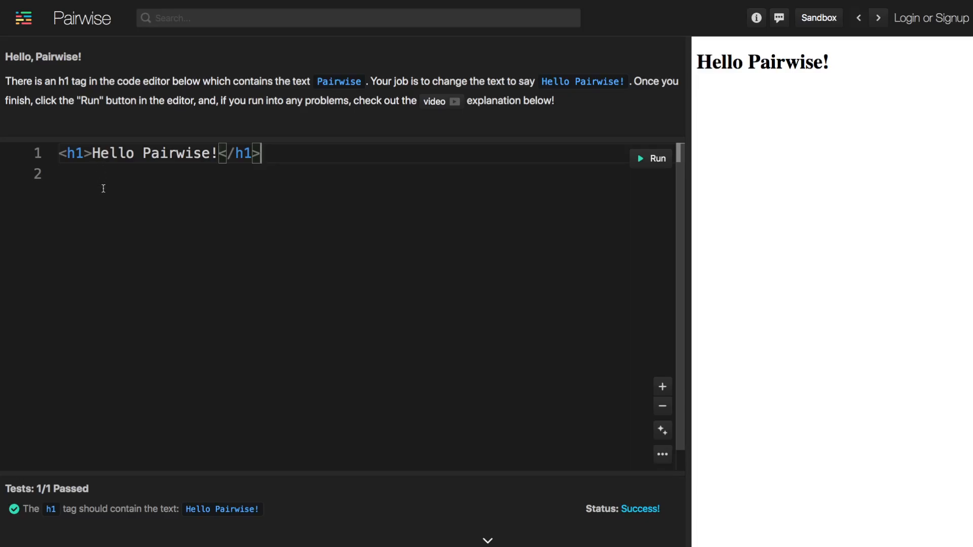
{"action": "mouse_move", "coordinate": [299, 202]}
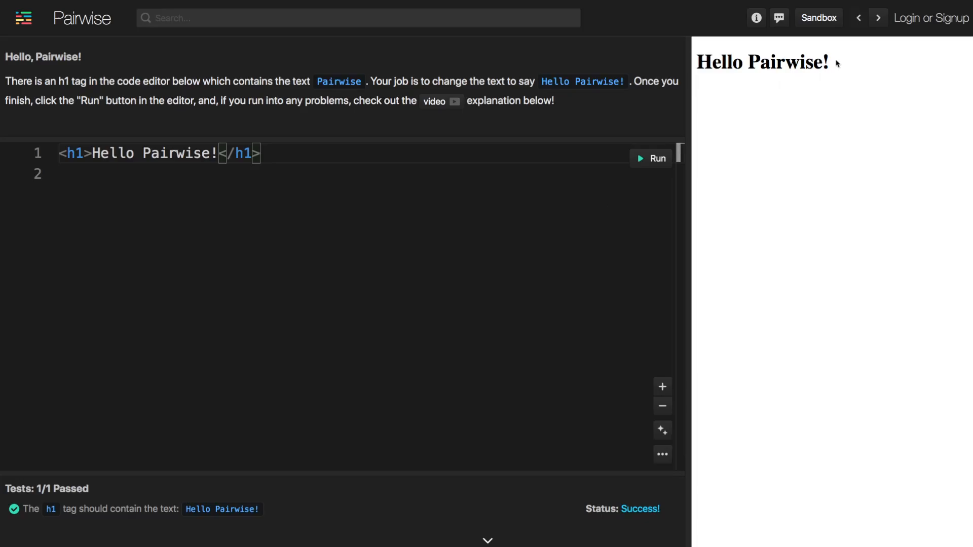
{"action": "double_click", "coordinate": [763, 62]}
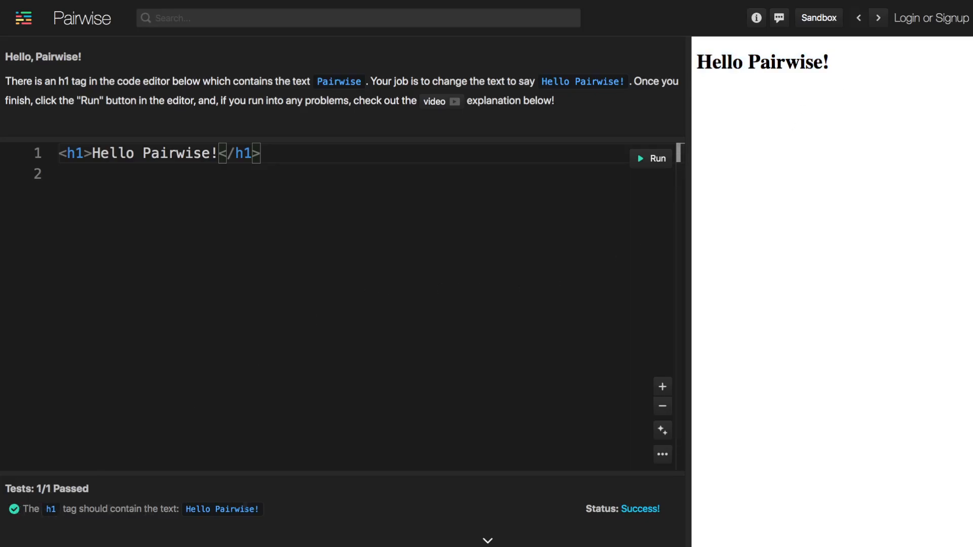
{"action": "mouse_move", "coordinate": [415, 514]}
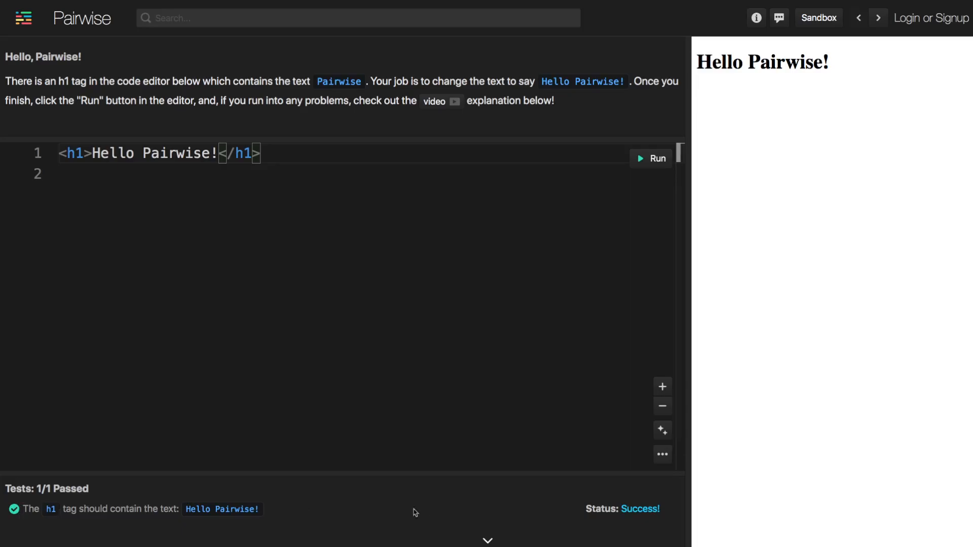
{"action": "mouse_move", "coordinate": [792, 315]}
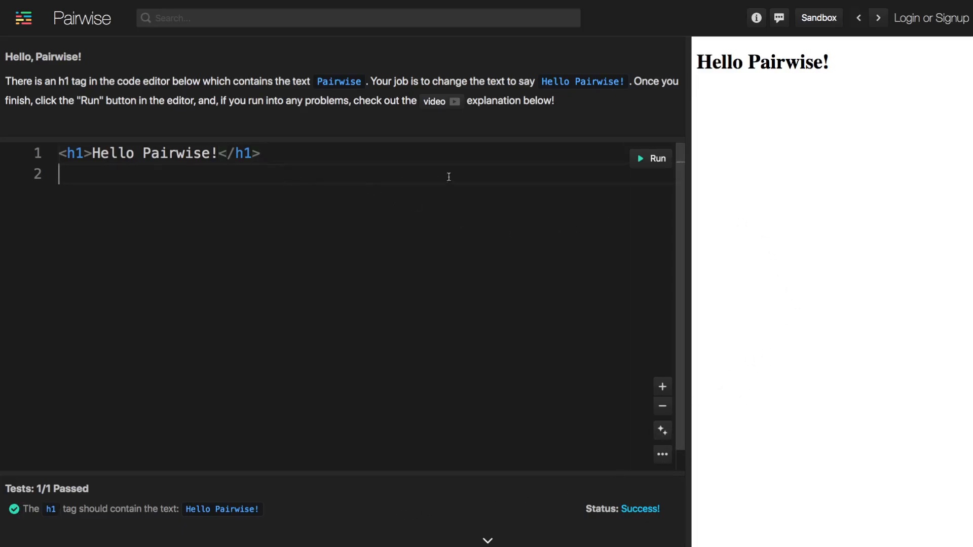
{"action": "mouse_move", "coordinate": [641, 92]}
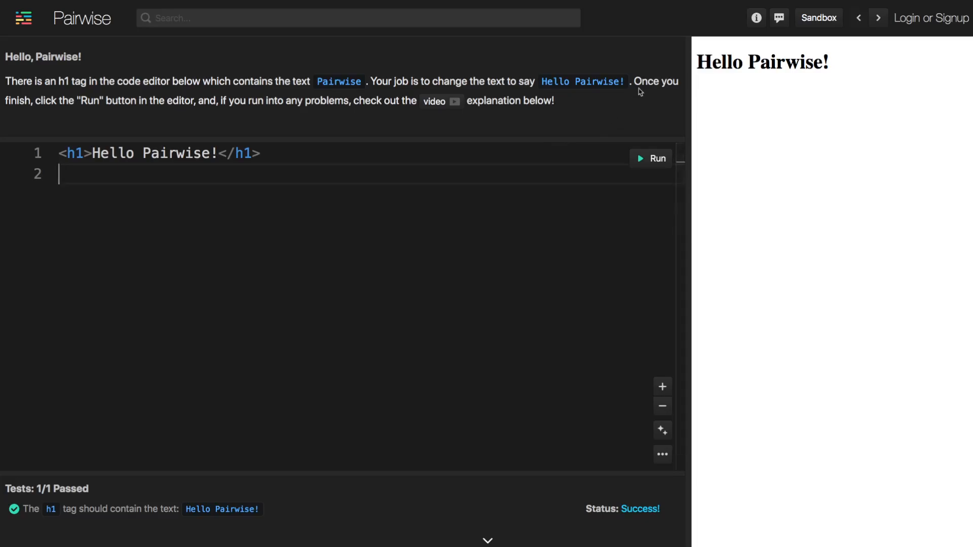
{"action": "mouse_move", "coordinate": [91, 113]}
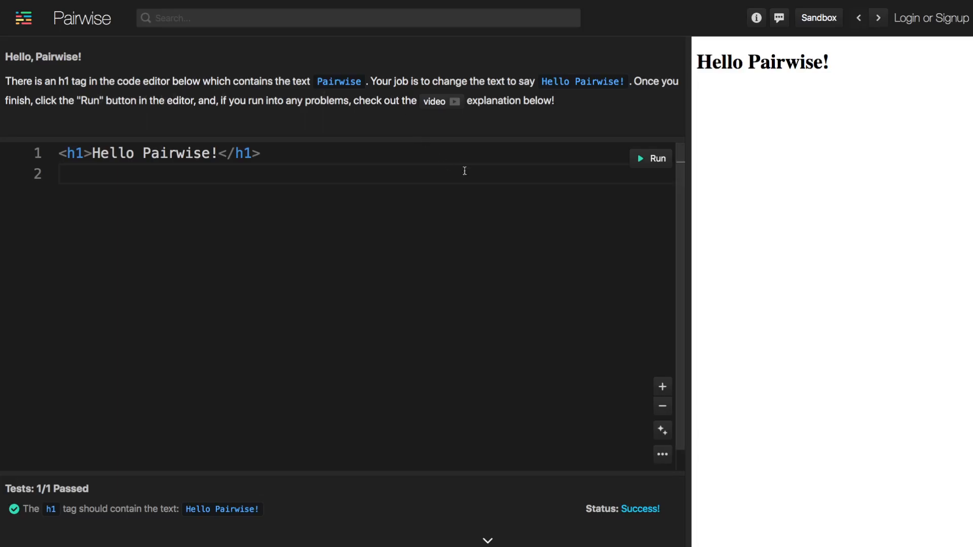
- Run the Hello, Pairwise! solution and open its feedback form
{"action": "left_click", "coordinate": [649, 158]}
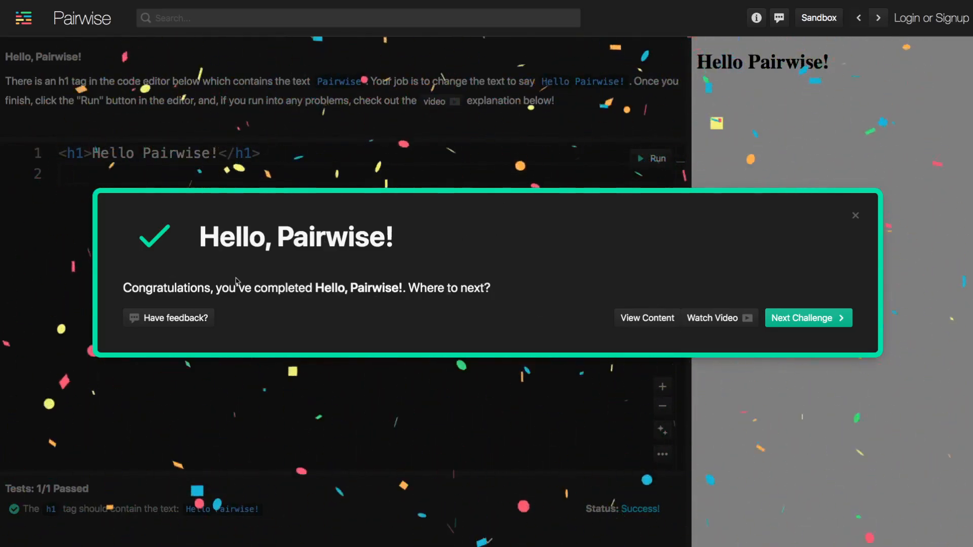
{"action": "left_click", "coordinate": [168, 318]}
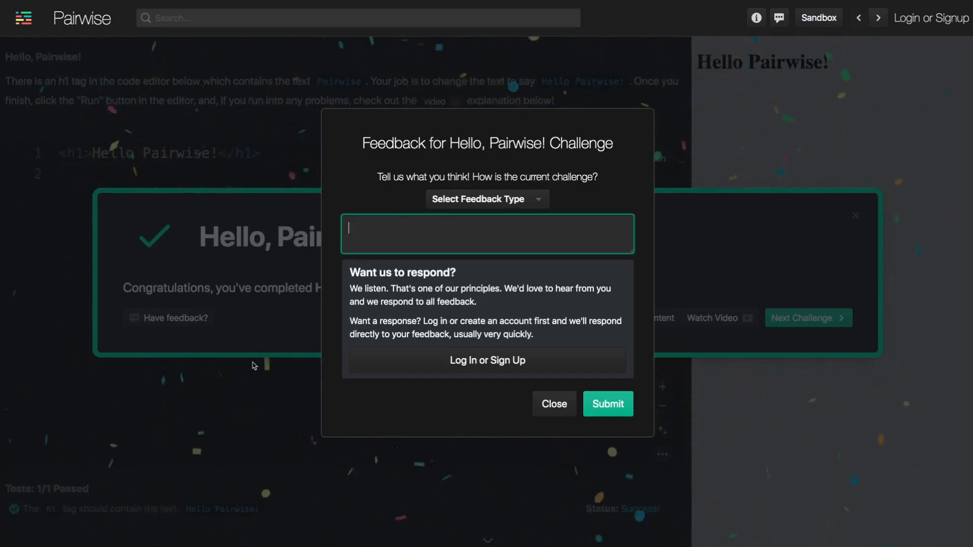
{"action": "mouse_move", "coordinate": [306, 221]}
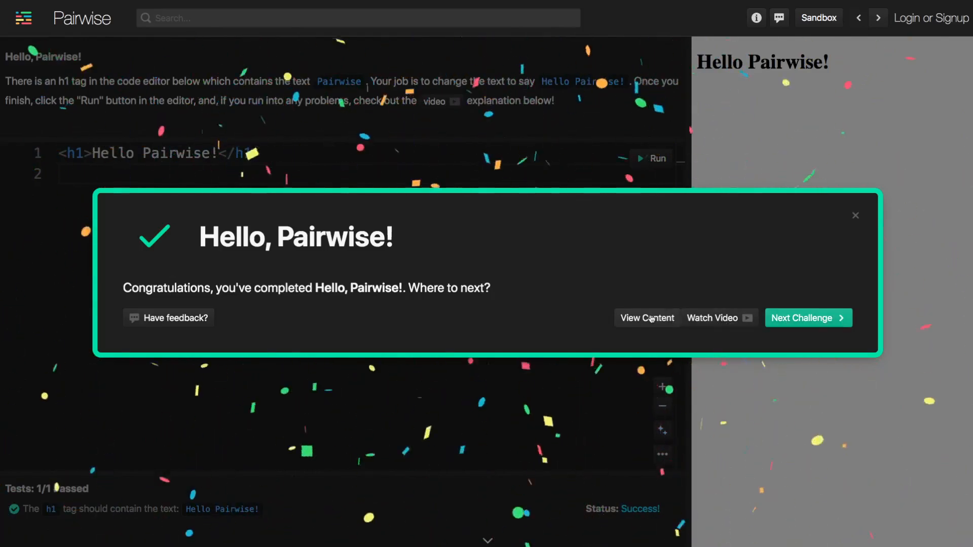
- Open the challenge's lesson content and scroll to the walkthrough video
{"action": "left_click", "coordinate": [715, 318]}
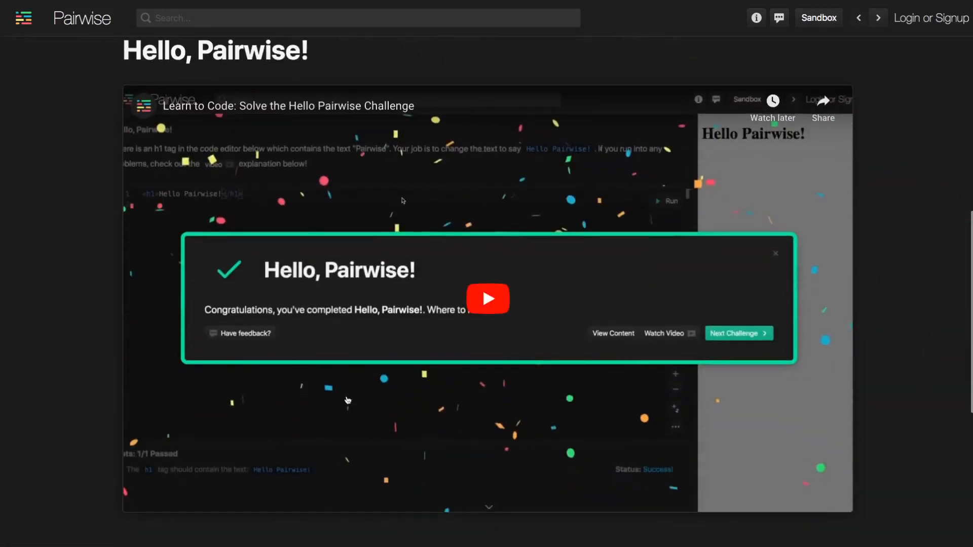
{"action": "mouse_move", "coordinate": [550, 207]}
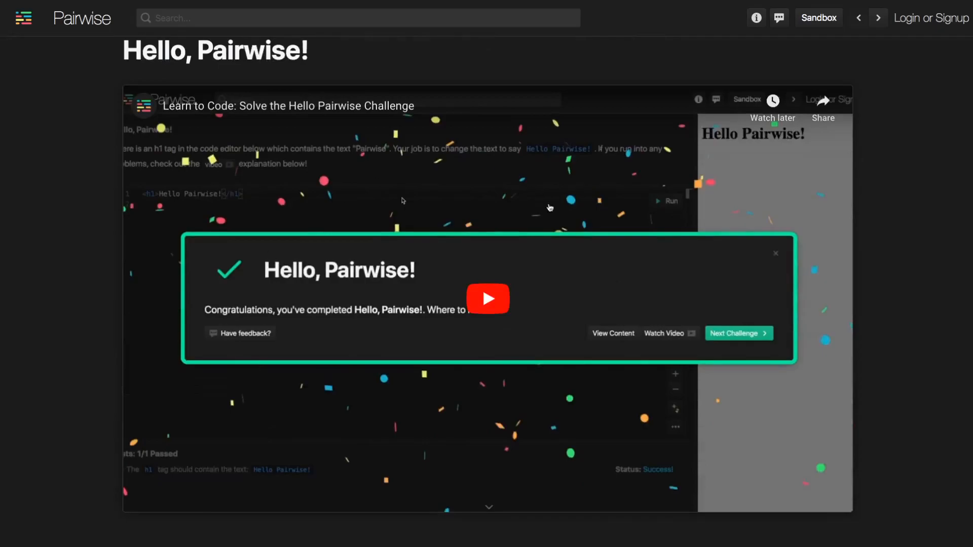
{"action": "mouse_move", "coordinate": [122, 210]}
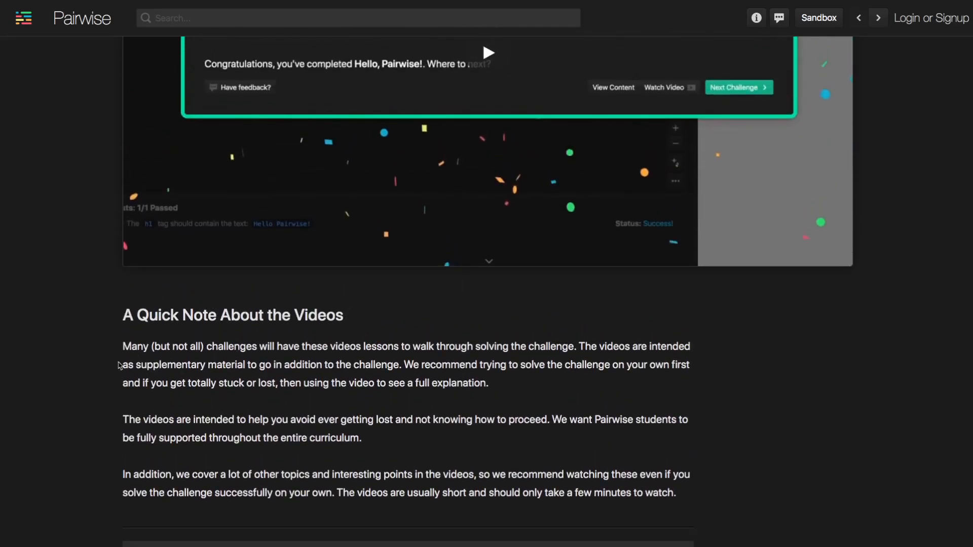
{"action": "scroll", "scroll_direction": "down", "scroll_amount": 3}
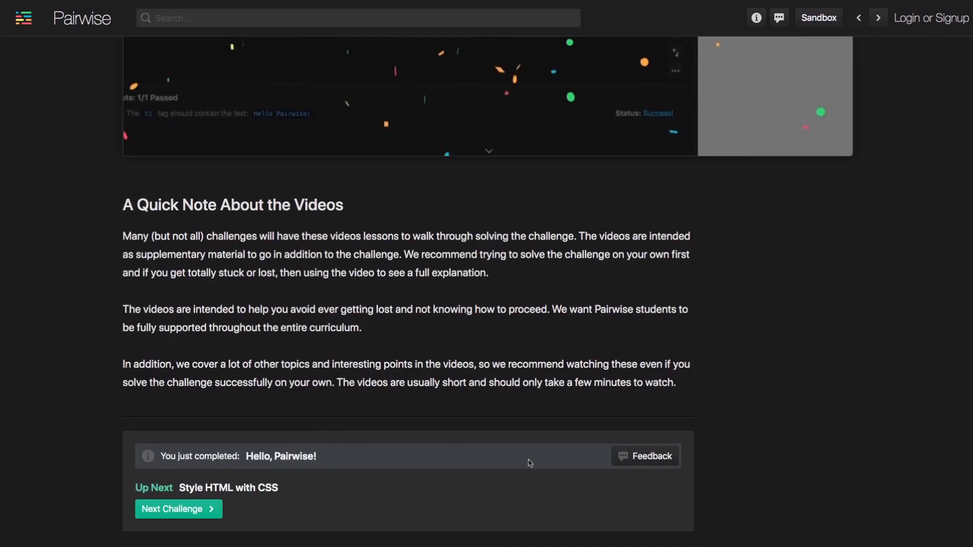
{"action": "mouse_move", "coordinate": [122, 519]}
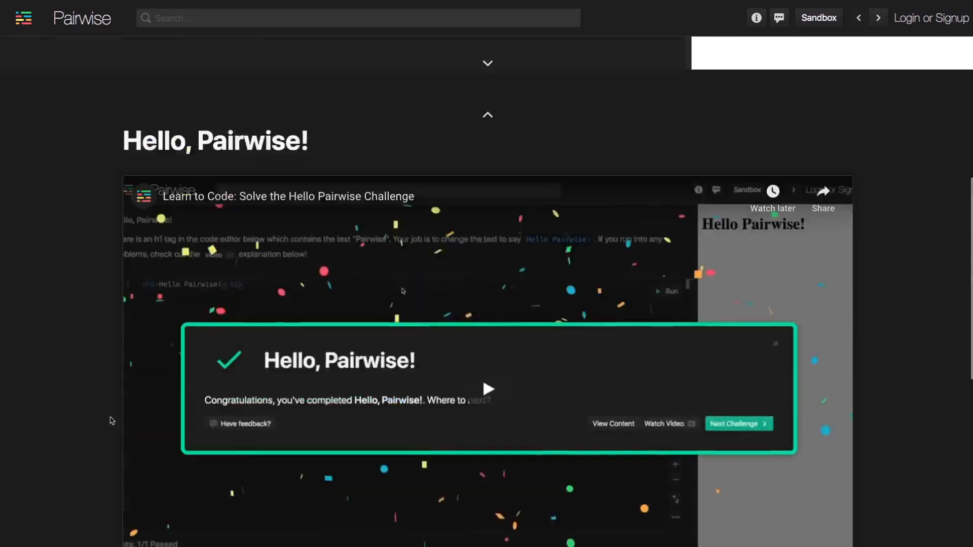
- Return to the challenge and confirm the h1 reads 'Hello Pairwise!' with the test passing
{"action": "left_click", "coordinate": [776, 343]}
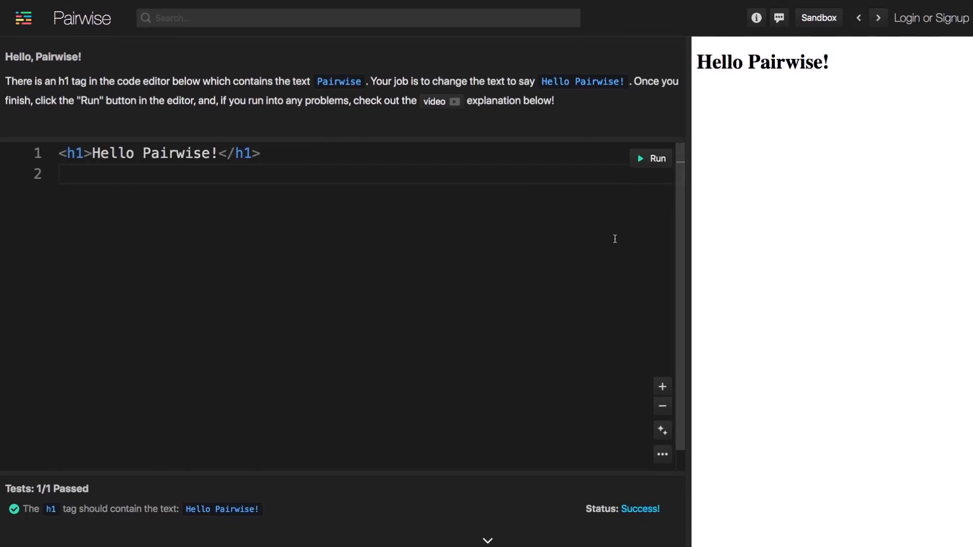
{"action": "mouse_move", "coordinate": [473, 270]}
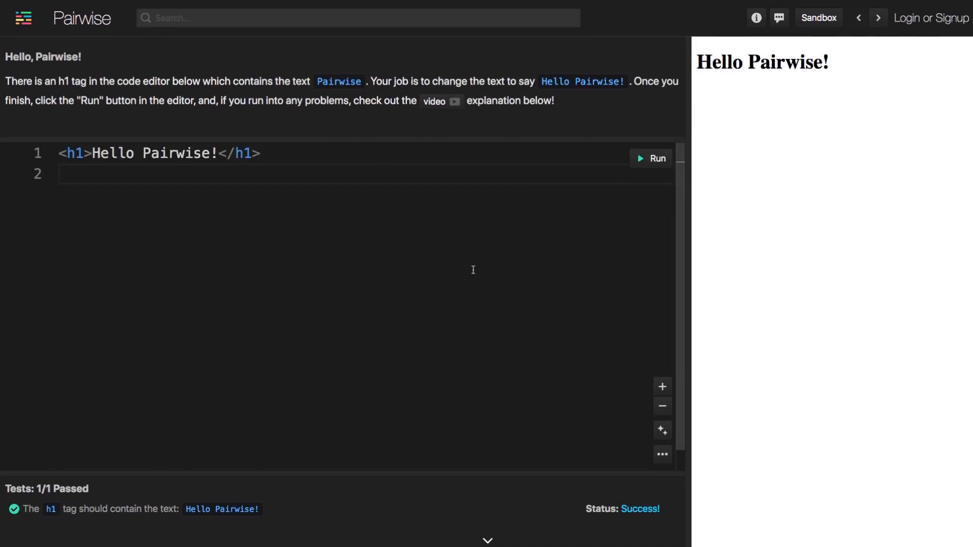
{"action": "mouse_move", "coordinate": [711, 218]}
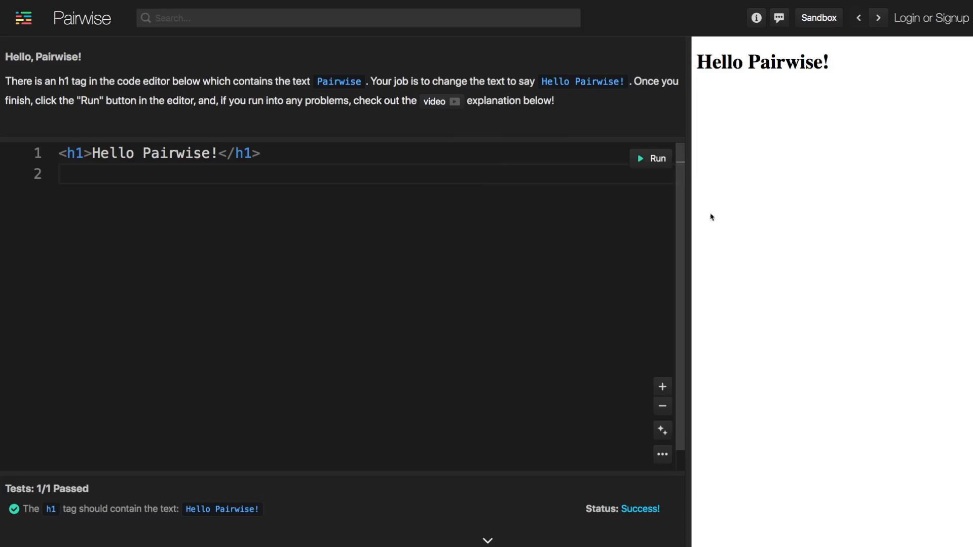
{"action": "mouse_move", "coordinate": [299, 228]}
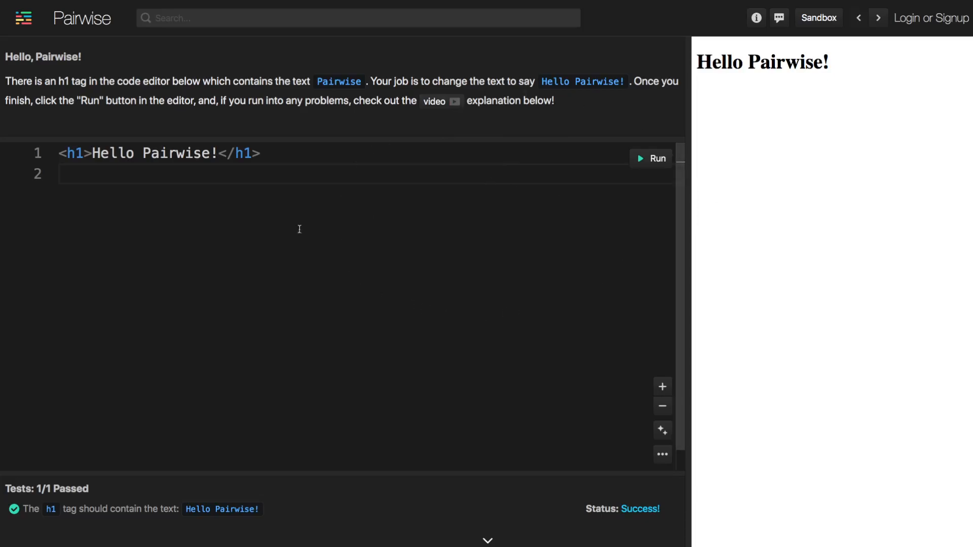
{"action": "mouse_move", "coordinate": [222, 308]}
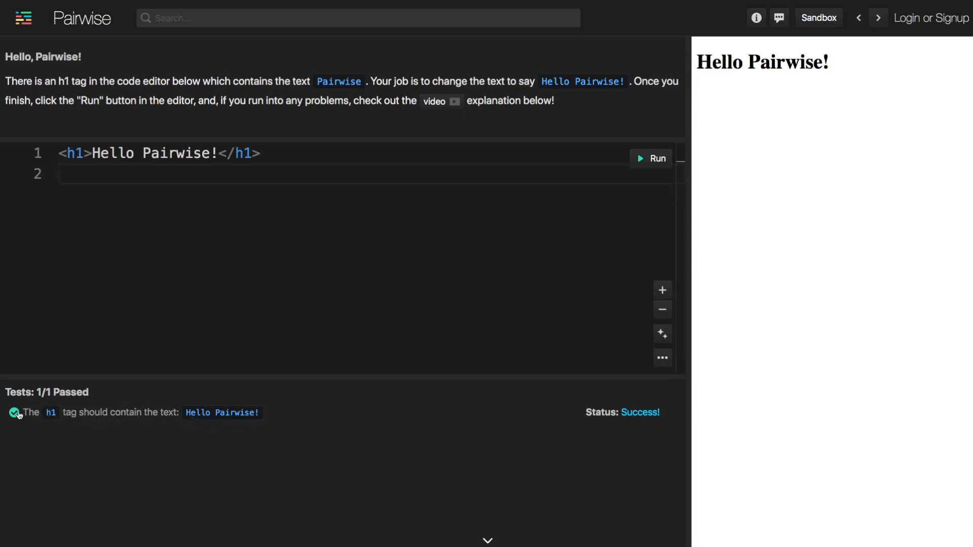
{"action": "mouse_move", "coordinate": [106, 421]}
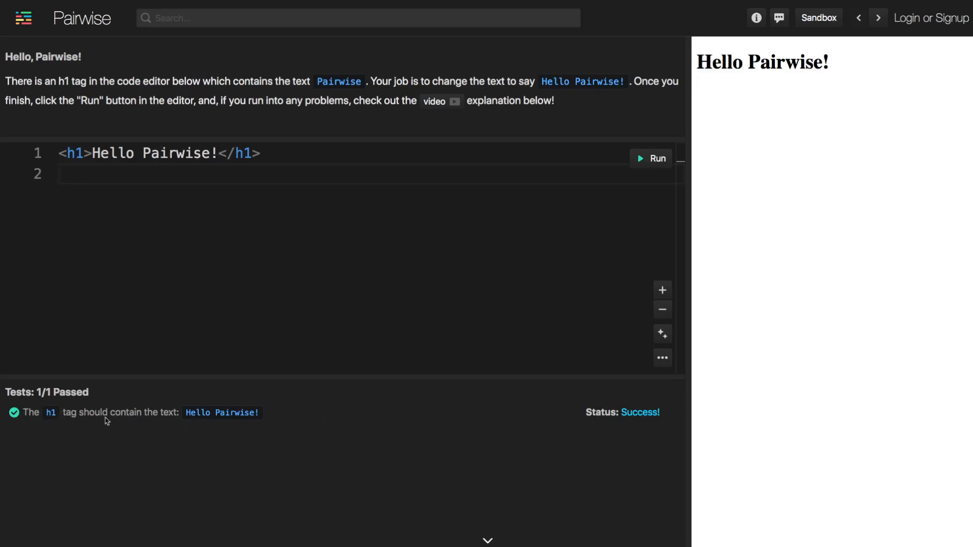
{"action": "mouse_move", "coordinate": [146, 321]}
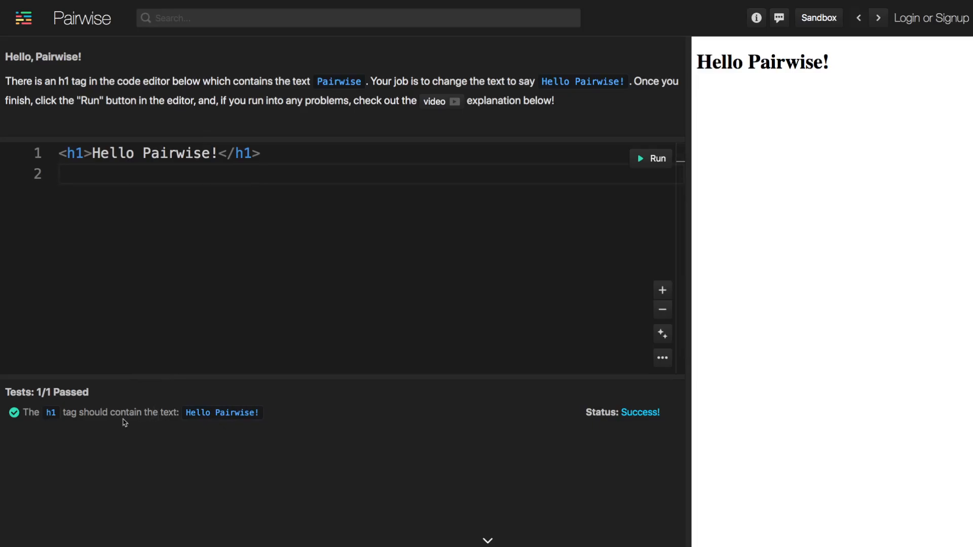
{"action": "mouse_move", "coordinate": [519, 378]}
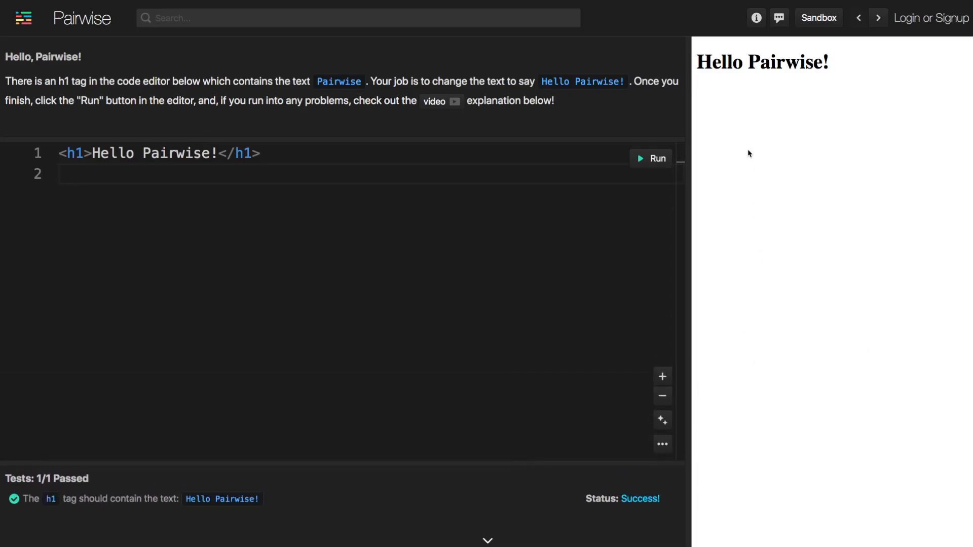
{"action": "mouse_move", "coordinate": [881, 332]}
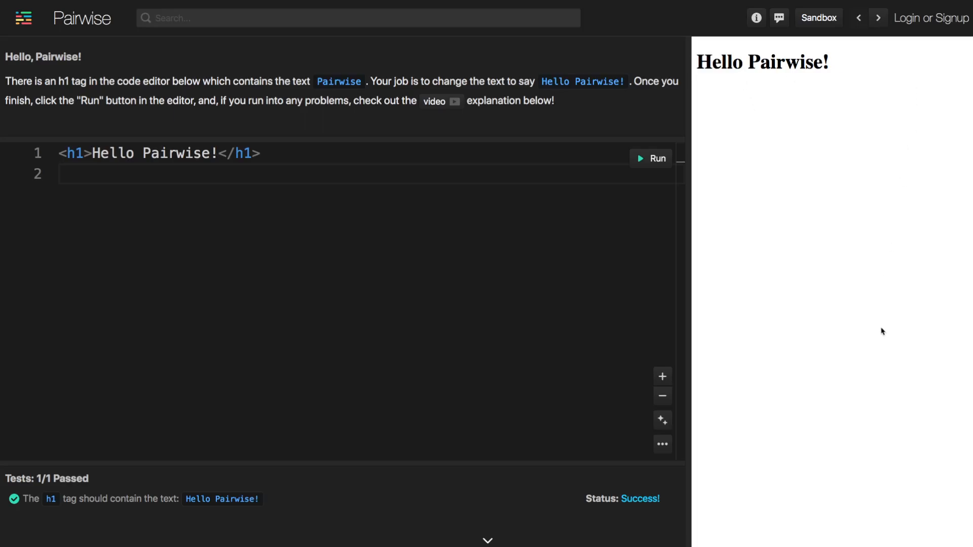
{"action": "mouse_move", "coordinate": [749, 129]}
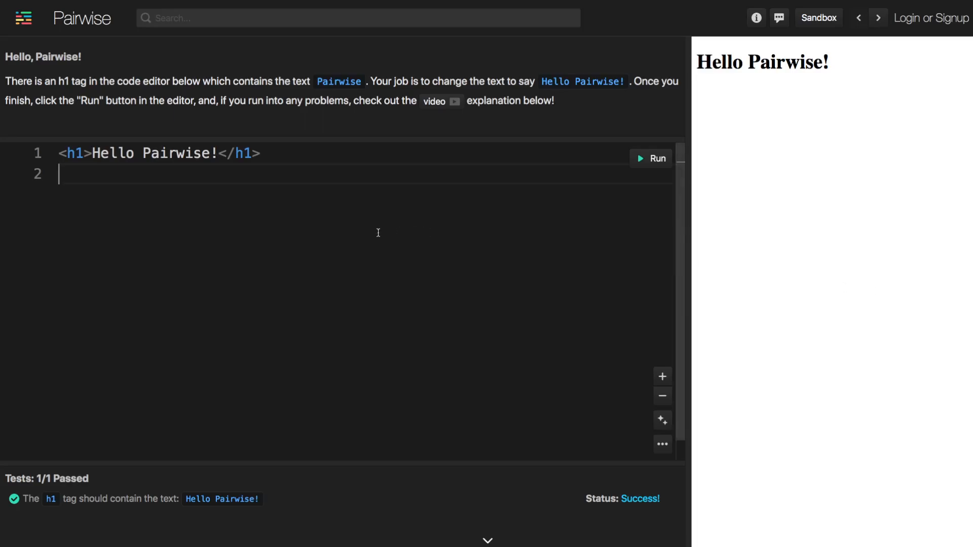
{"action": "mouse_move", "coordinate": [218, 184]}
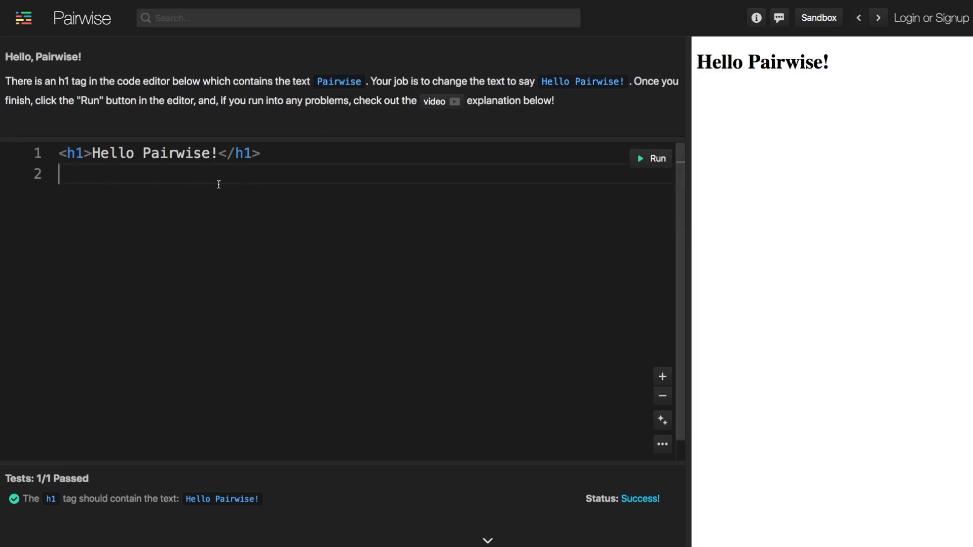
{"action": "mouse_move", "coordinate": [805, 157]}
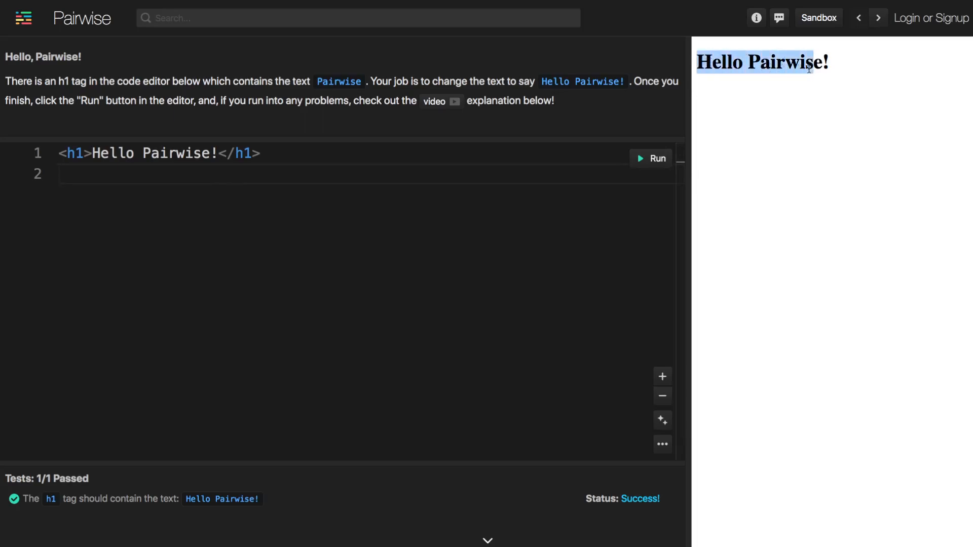
{"action": "left_click", "coordinate": [827, 155]}
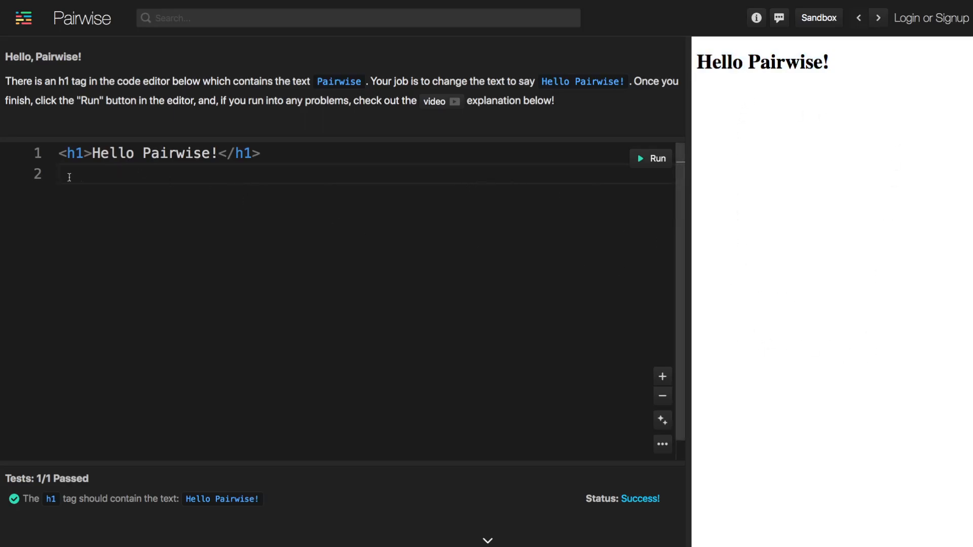
{"action": "mouse_move", "coordinate": [523, 188]}
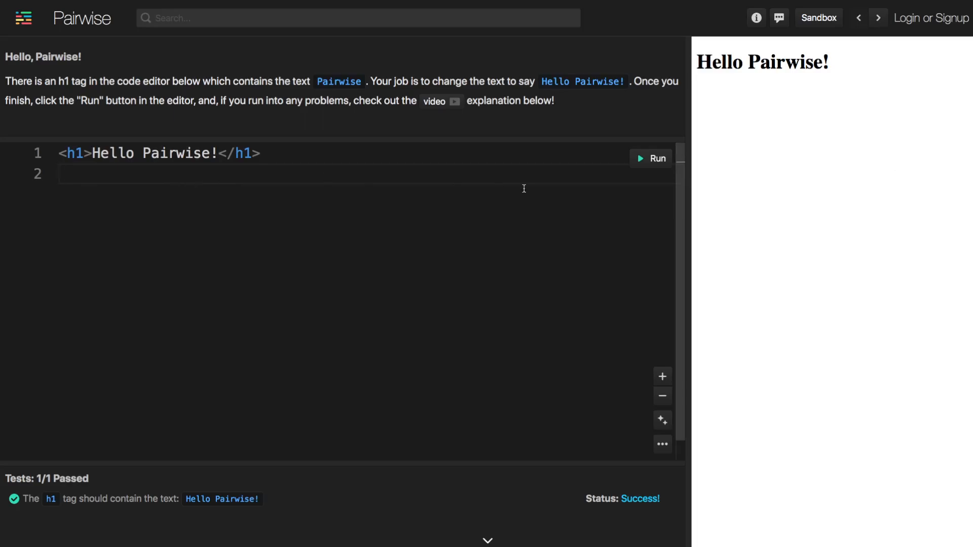
{"action": "mouse_move", "coordinate": [601, 221]}
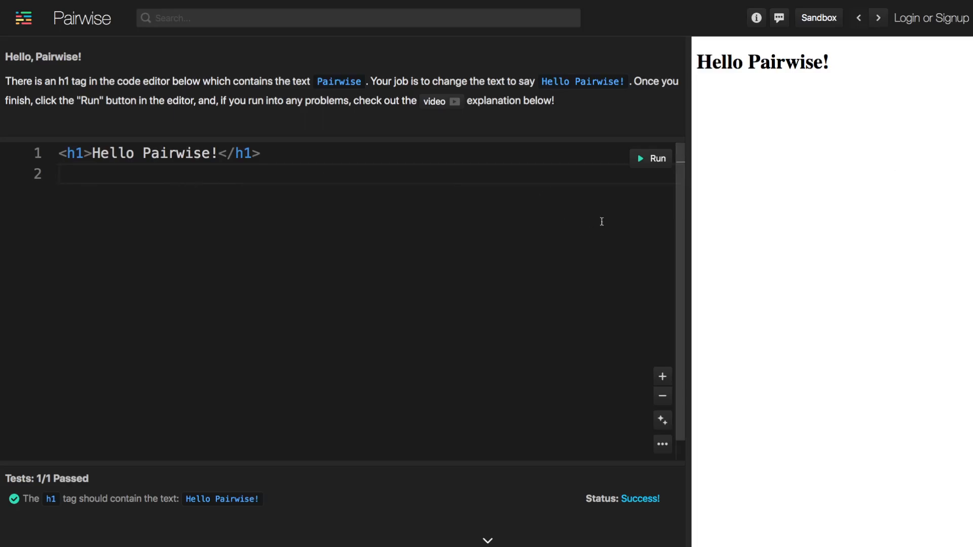
{"action": "mouse_move", "coordinate": [486, 275]}
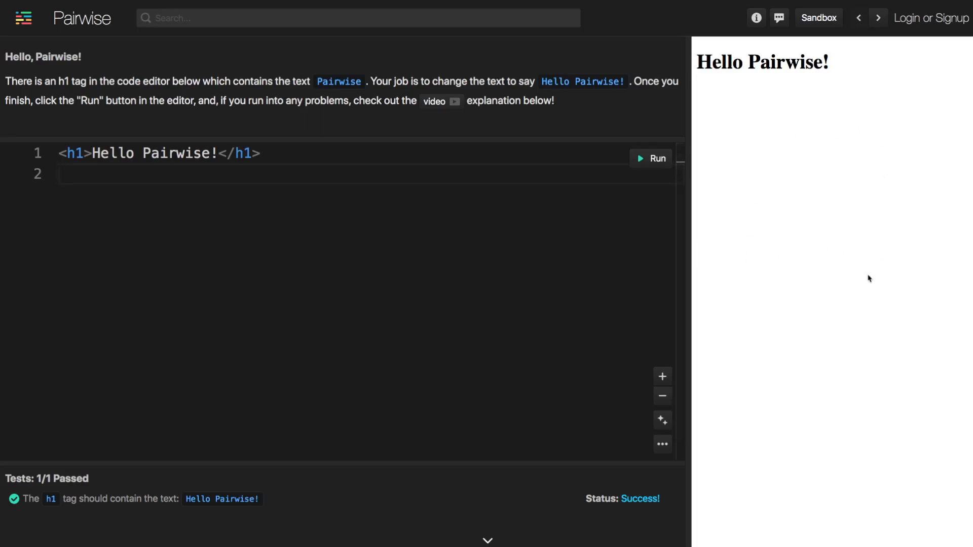
{"action": "mouse_move", "coordinate": [240, 253]}
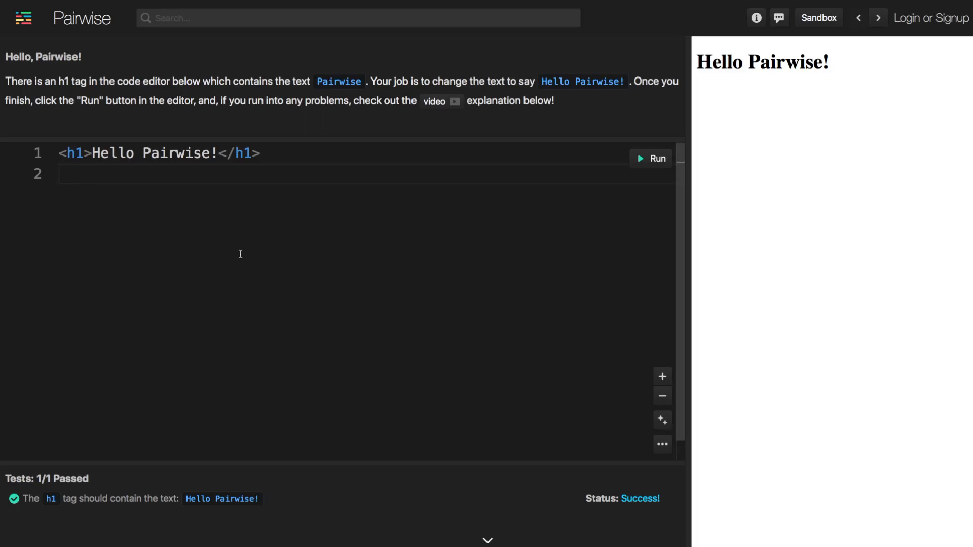
{"action": "mouse_move", "coordinate": [762, 231]}
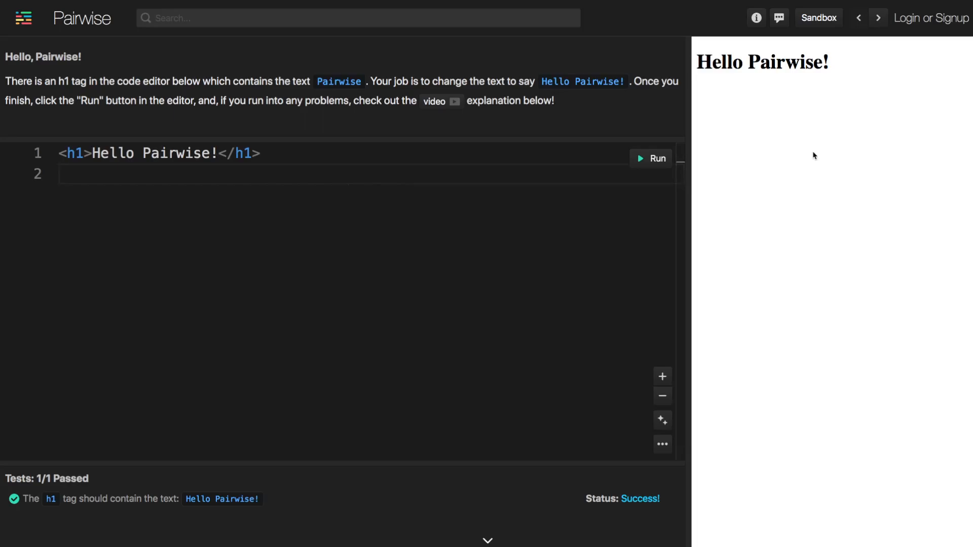
{"action": "mouse_move", "coordinate": [781, 196]}
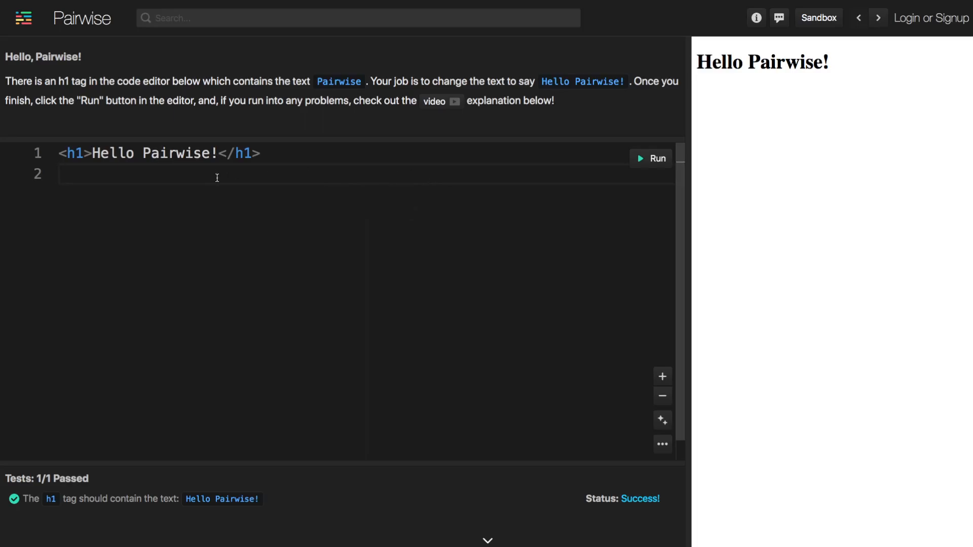
{"action": "mouse_move", "coordinate": [495, 178]}
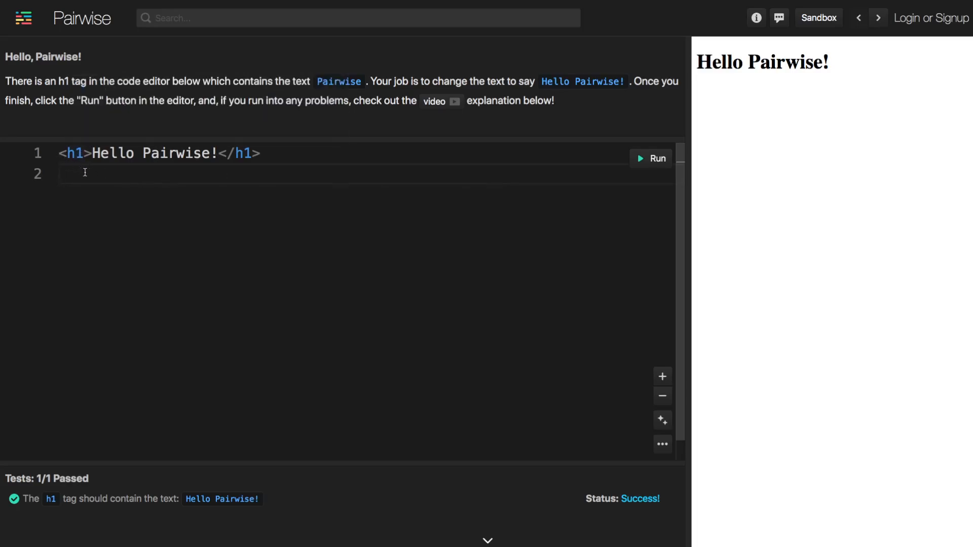
{"action": "mouse_move", "coordinate": [557, 277]}
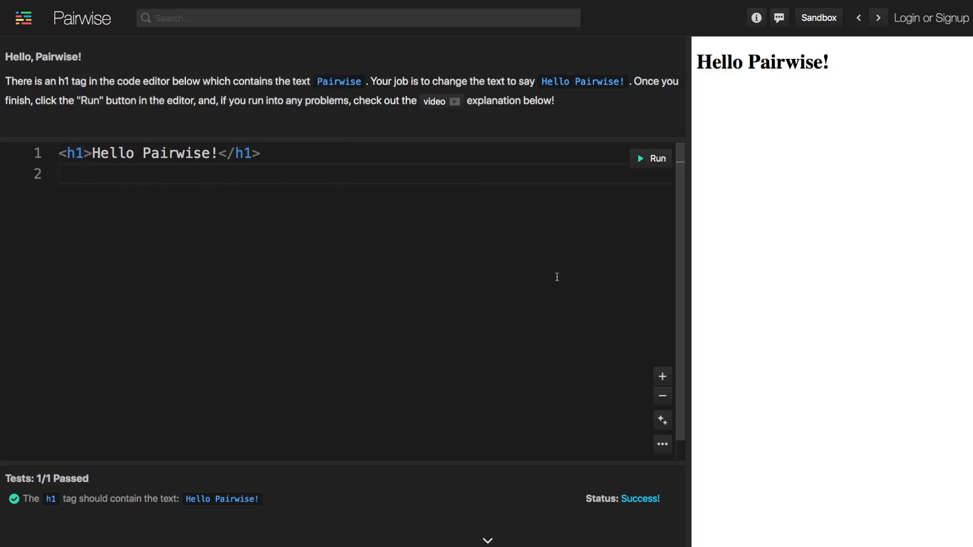
{"action": "mouse_move", "coordinate": [278, 232]}
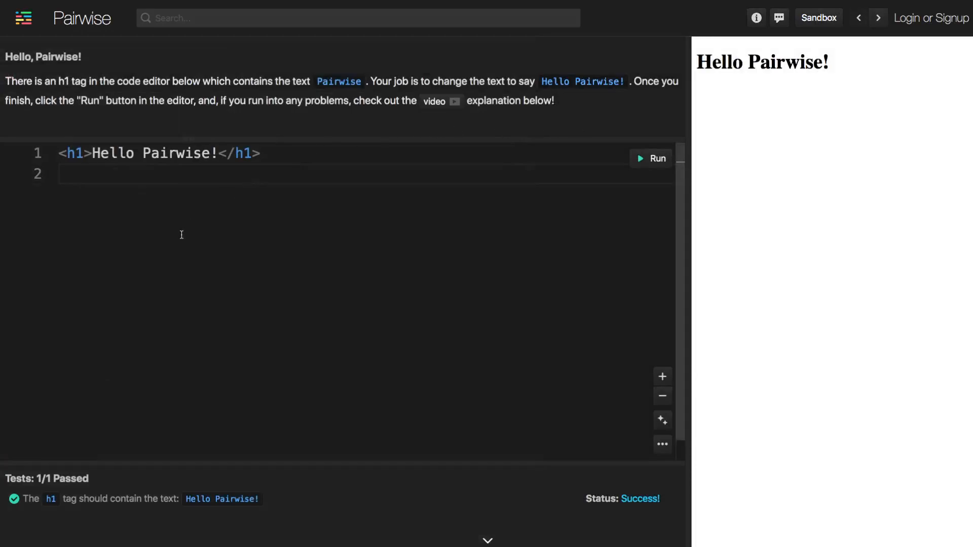
{"action": "mouse_move", "coordinate": [282, 222]}
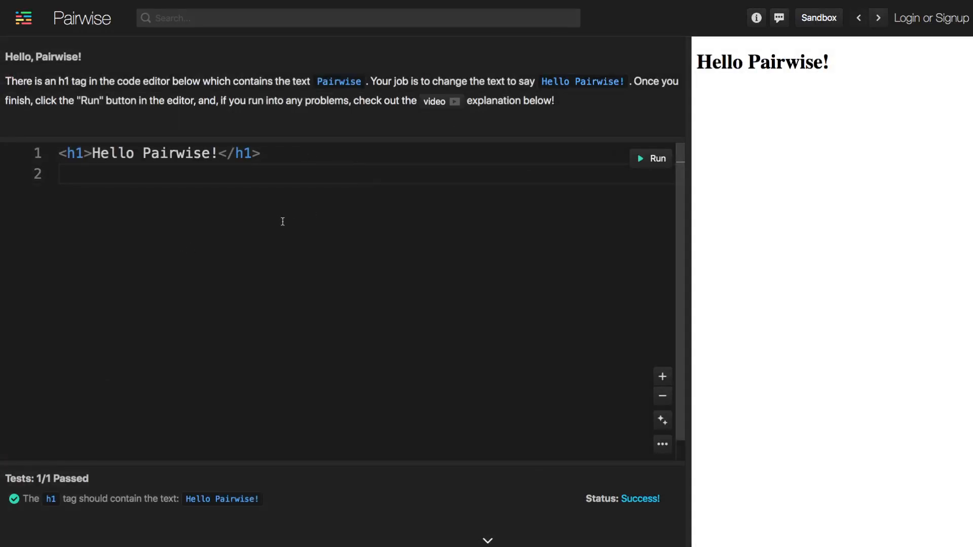
{"action": "mouse_move", "coordinate": [170, 219]}
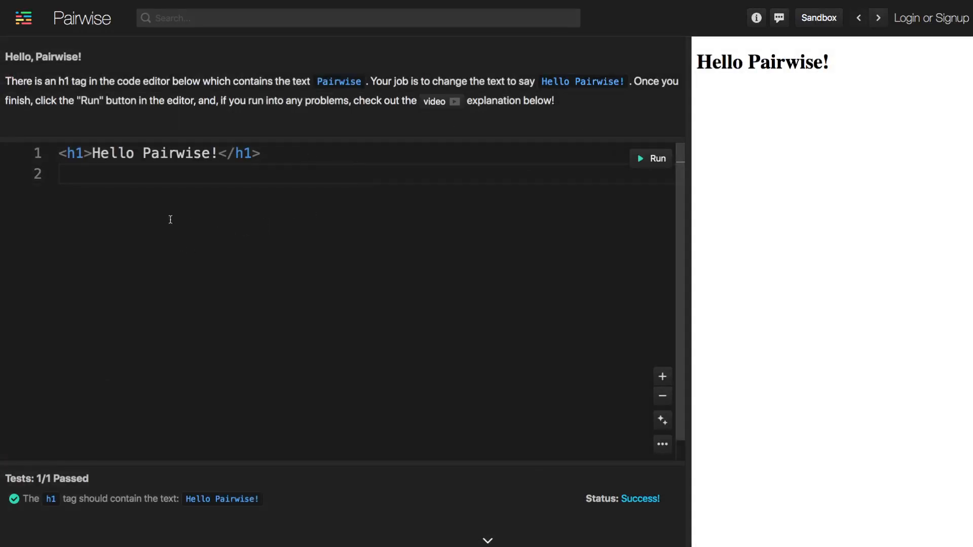
{"action": "left_click", "coordinate": [75, 174]}
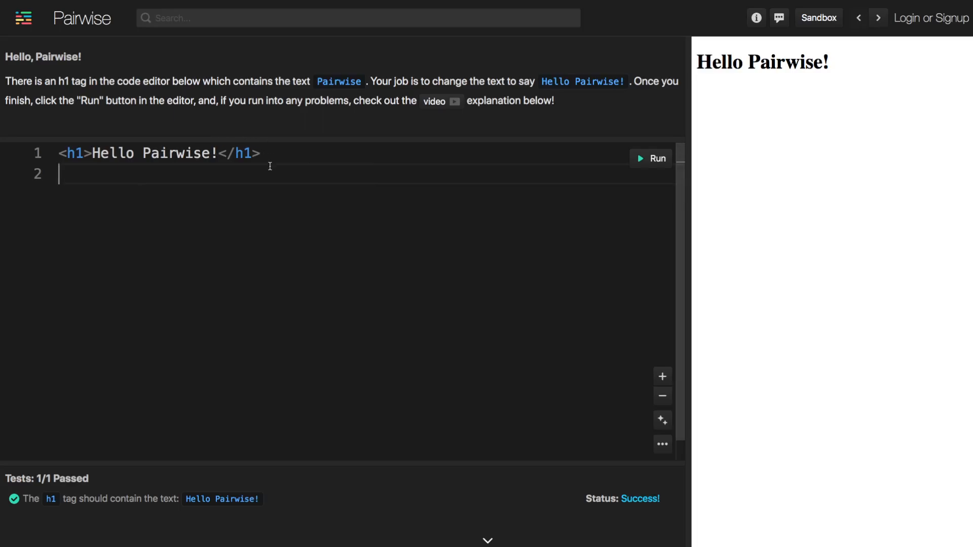
{"action": "mouse_move", "coordinate": [275, 171]}
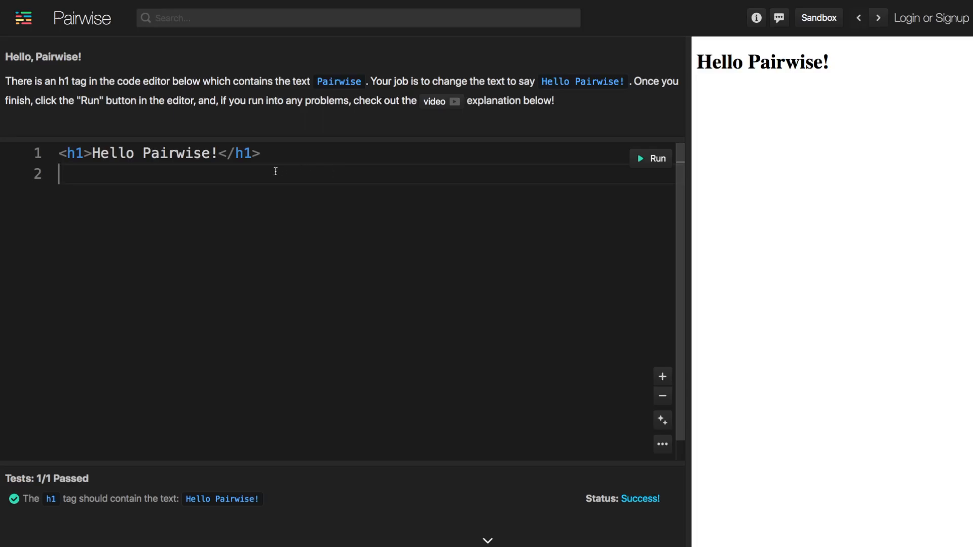
{"action": "mouse_move", "coordinate": [271, 195]}
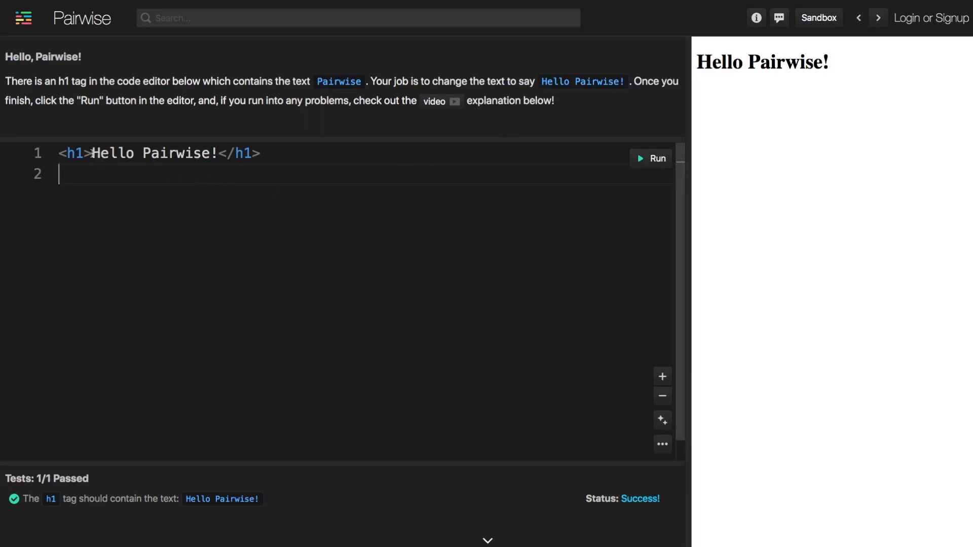
{"action": "double_click", "coordinate": [73, 153]}
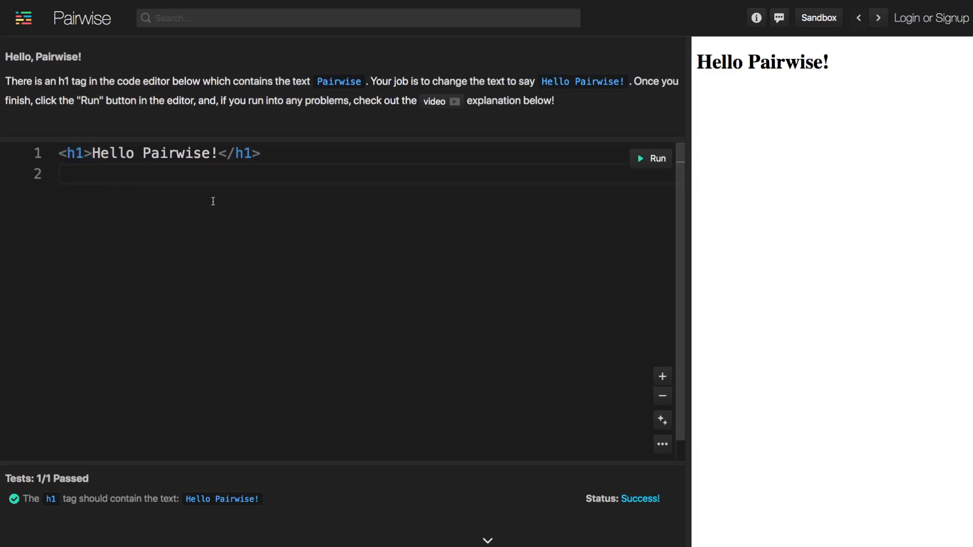
{"action": "mouse_move", "coordinate": [271, 215]}
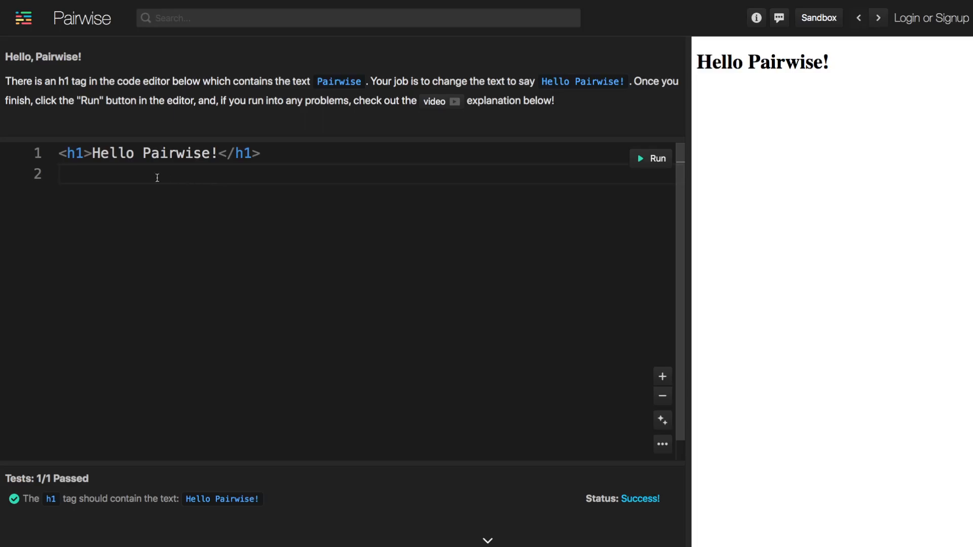
{"action": "triple_click", "coordinate": [158, 153]}
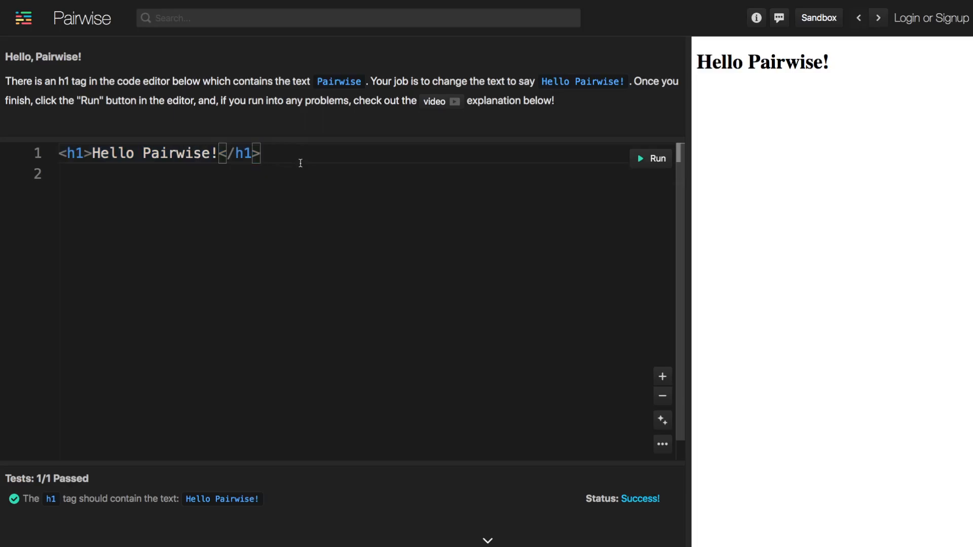
{"action": "mouse_move", "coordinate": [551, 189]}
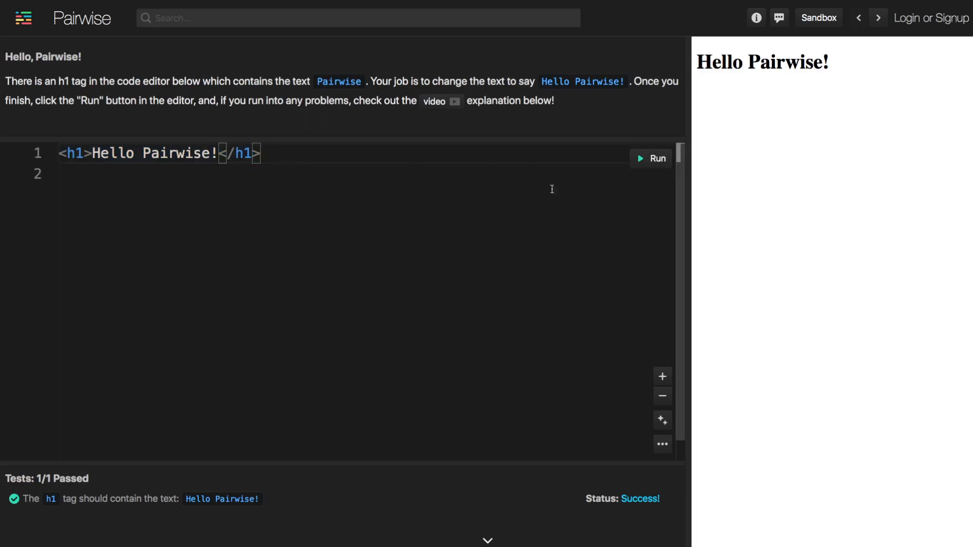
{"action": "mouse_move", "coordinate": [345, 205]}
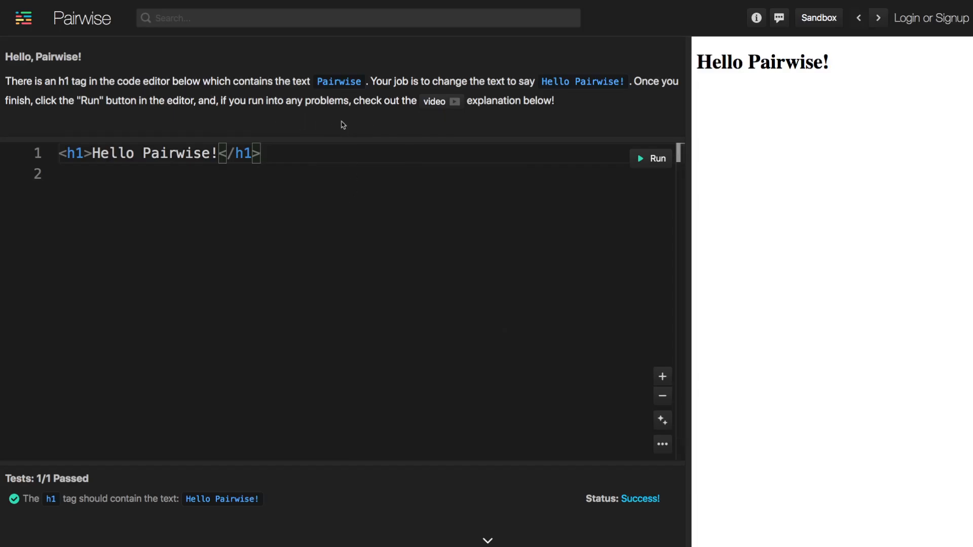
- Scroll past the video explanation to Up Next and advance to Style HTML with CSS
{"action": "left_click", "coordinate": [435, 101]}
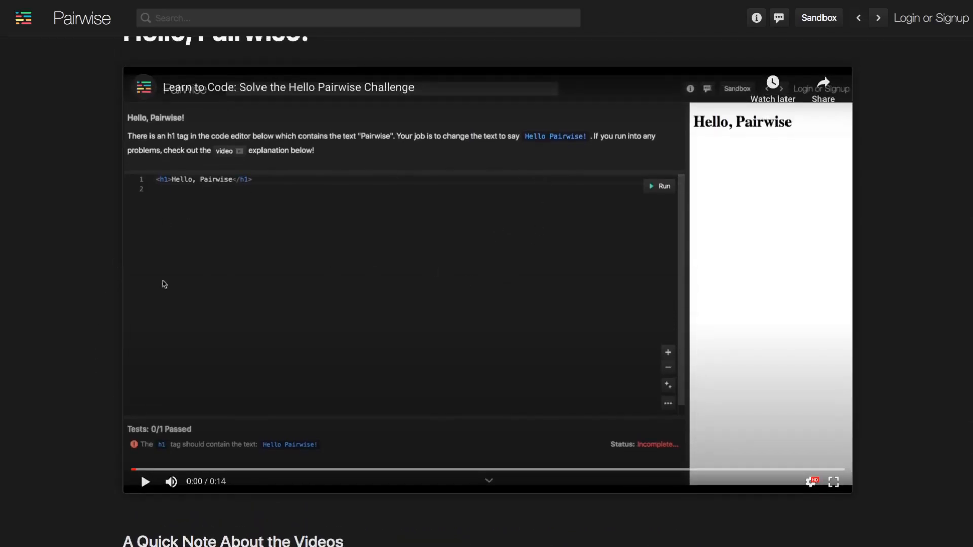
{"action": "scroll", "scroll_direction": "down", "scroll_amount": 3}
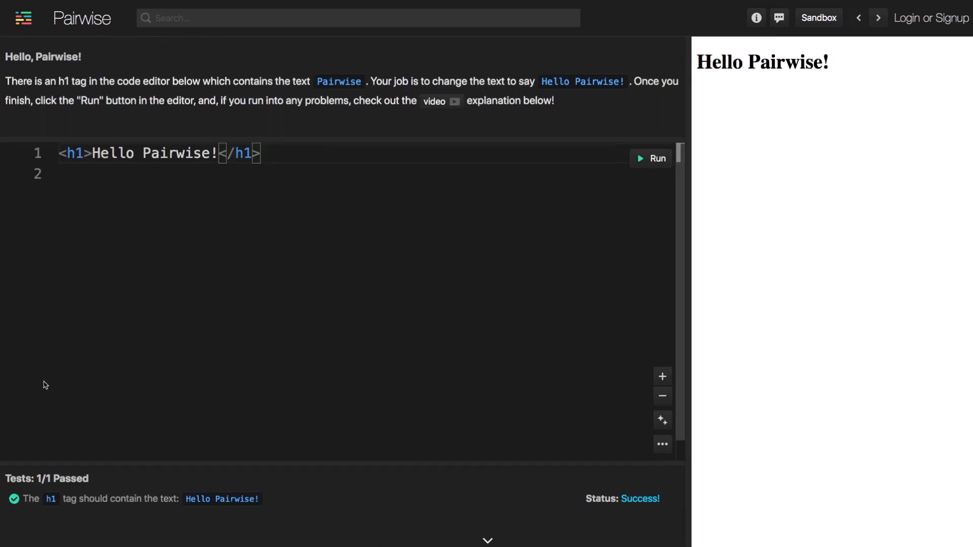
{"action": "mouse_move", "coordinate": [287, 249]}
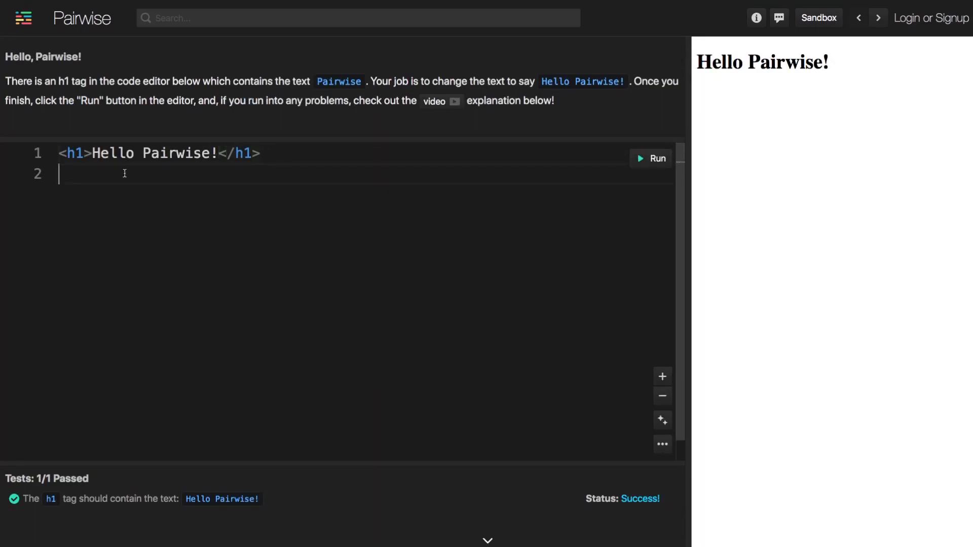
{"action": "mouse_move", "coordinate": [440, 301]}
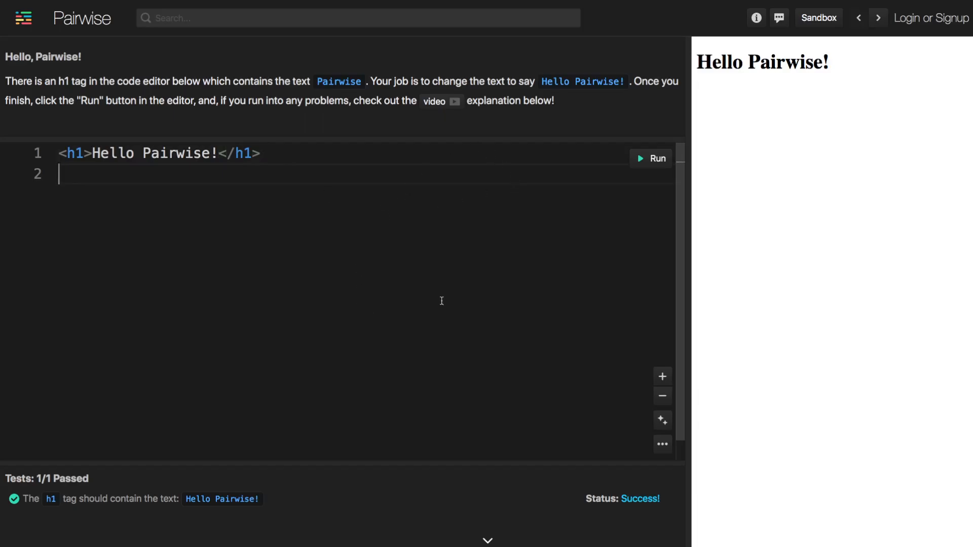
{"action": "scroll", "scroll_direction": "down", "scroll_amount": 3}
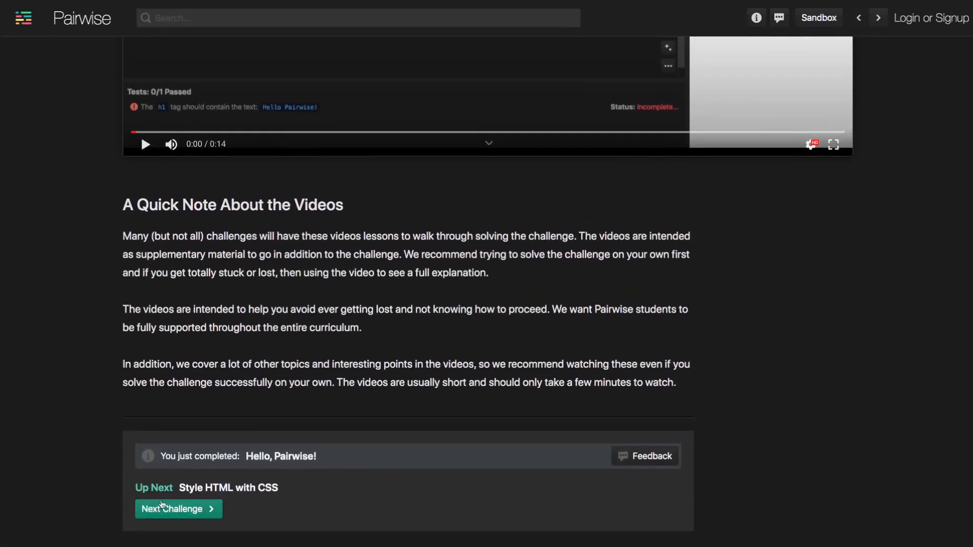
{"action": "left_click", "coordinate": [179, 509]}
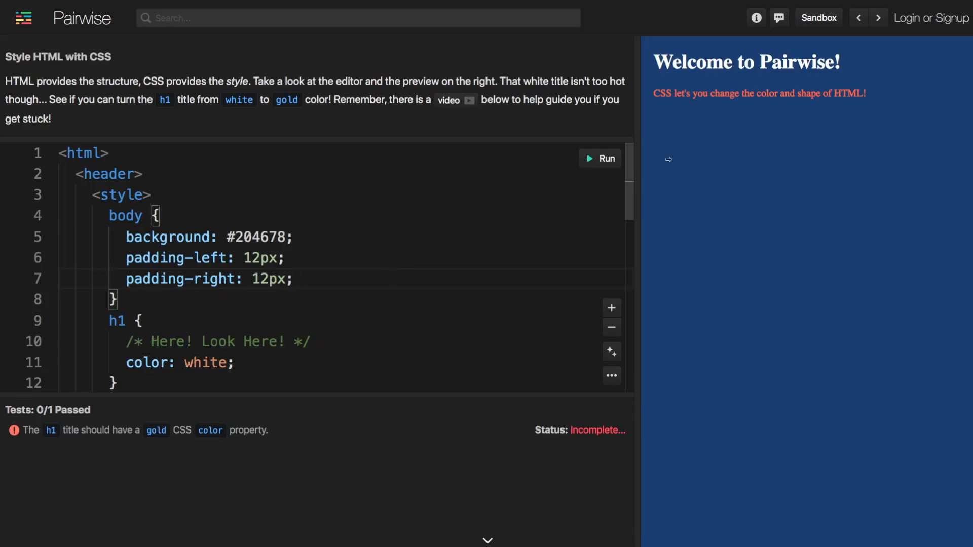
{"action": "mouse_move", "coordinate": [931, 19]}
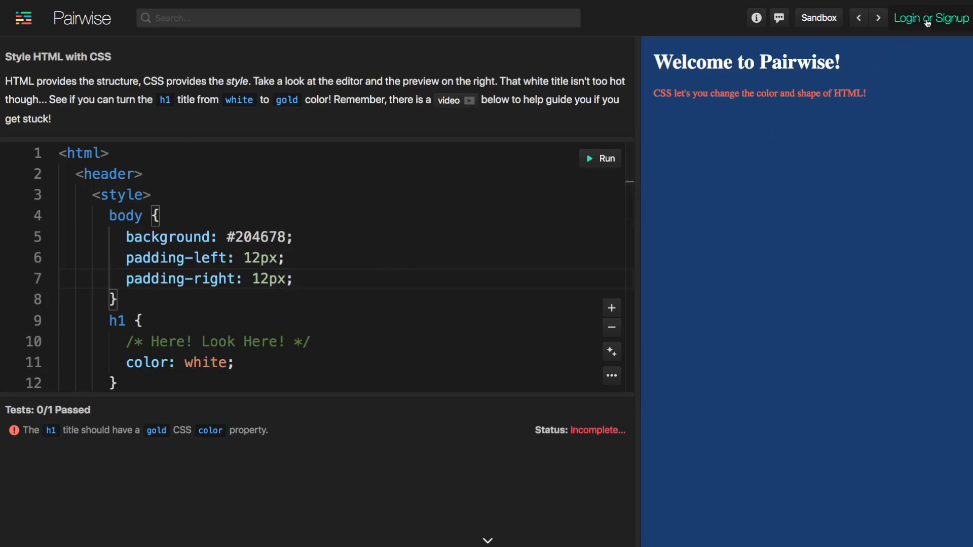
- Open the Login or Create an Account dialog
{"action": "left_click", "coordinate": [930, 17]}
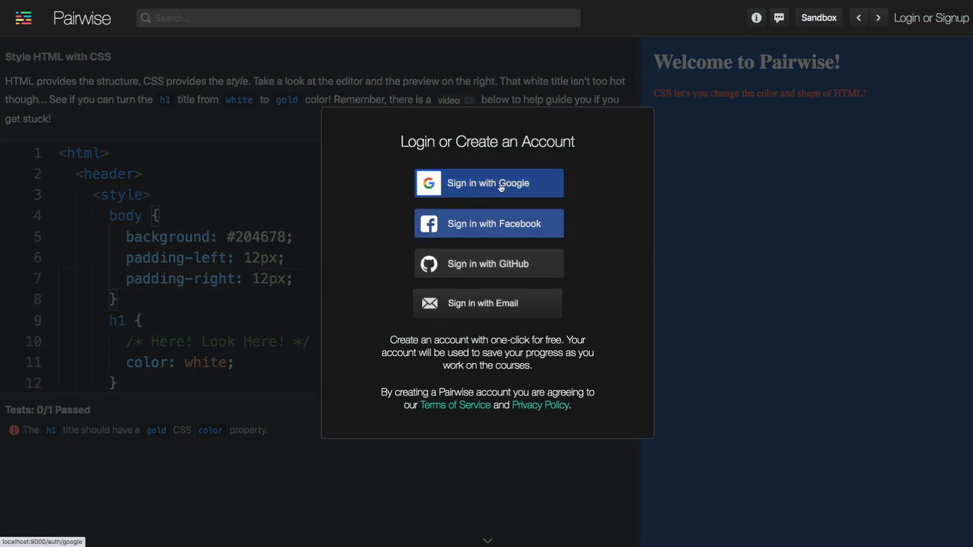
{"action": "mouse_move", "coordinate": [487, 224]}
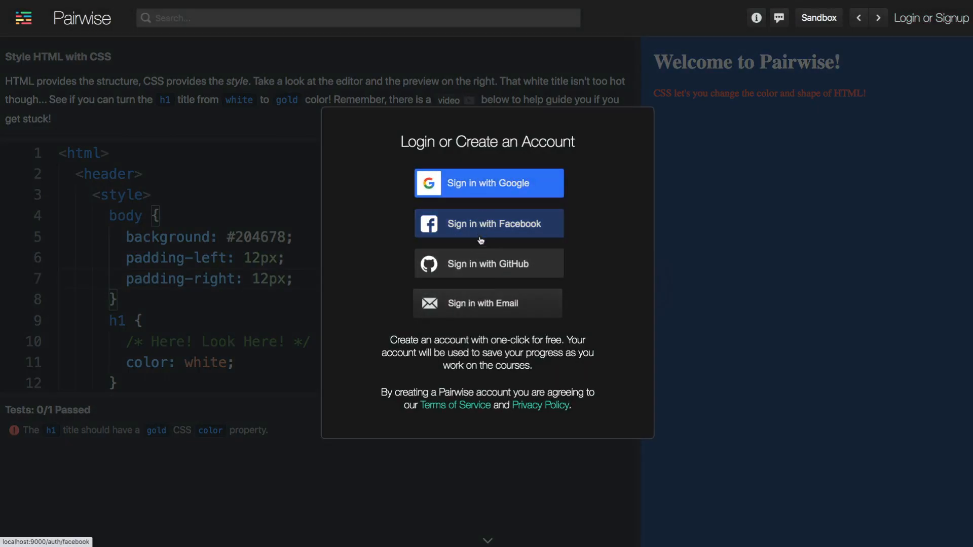
{"action": "mouse_move", "coordinate": [488, 183]}
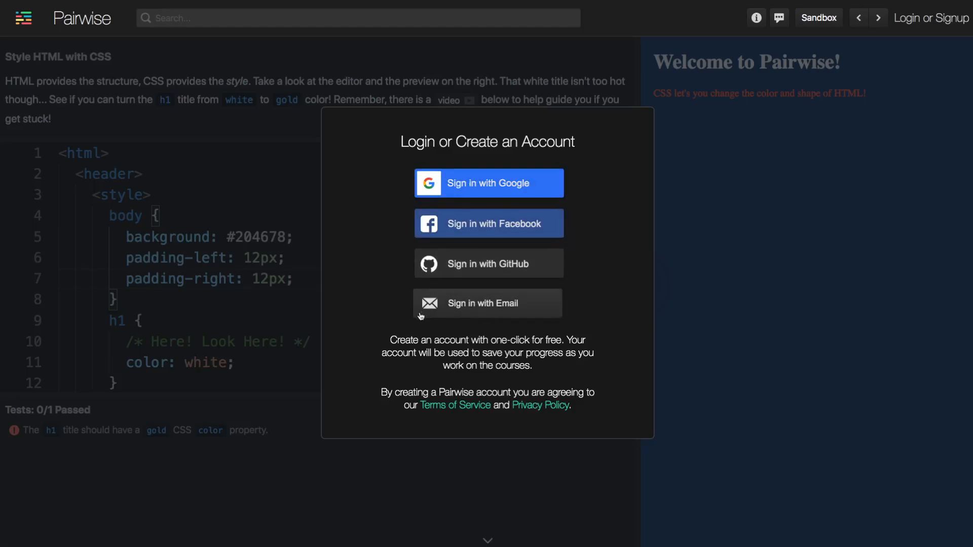
{"action": "mouse_move", "coordinate": [184, 252]}
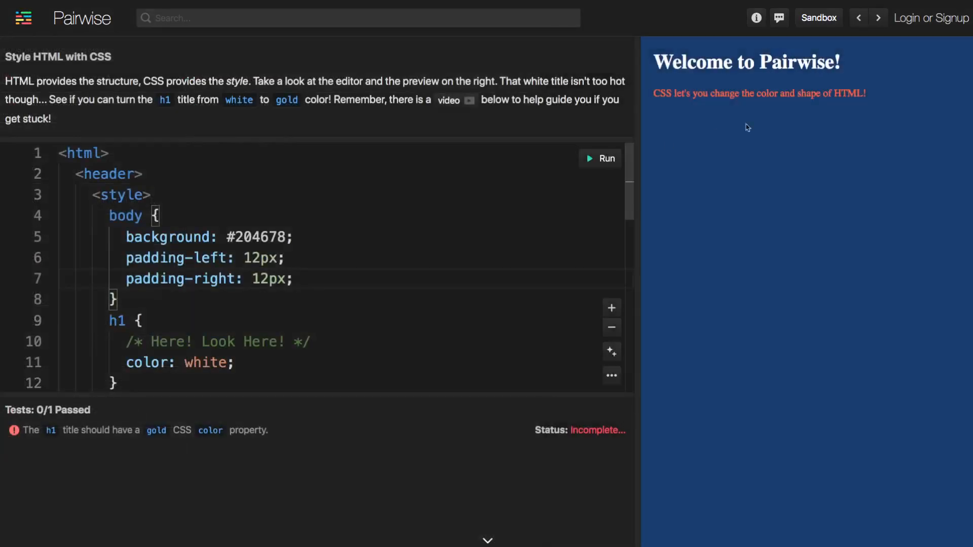
{"action": "left_click", "coordinate": [931, 17]}
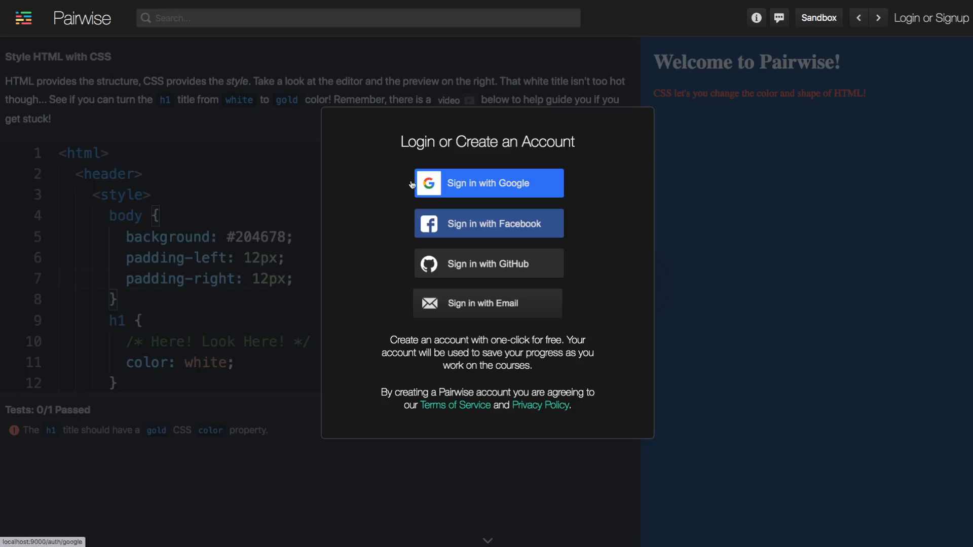
{"action": "mouse_move", "coordinate": [527, 158]}
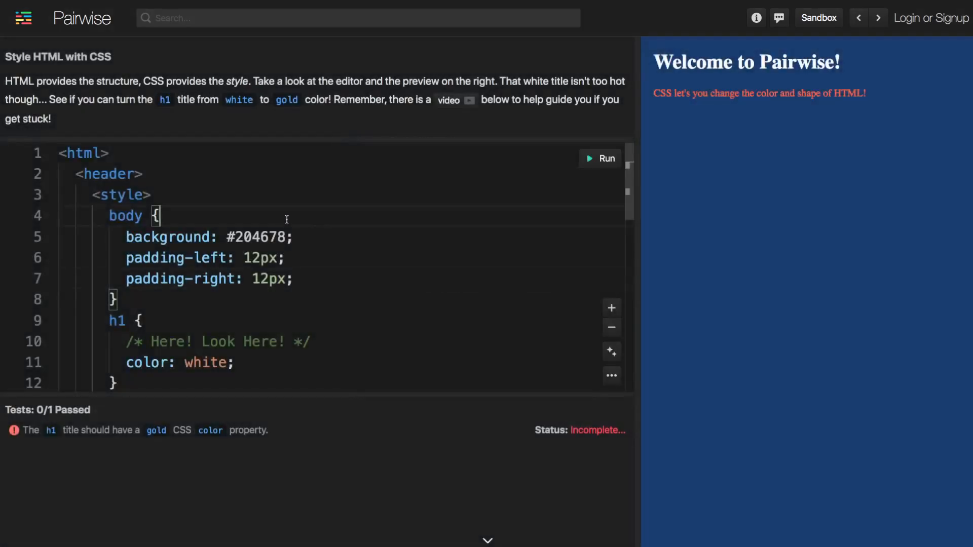
{"action": "mouse_move", "coordinate": [409, 204]}
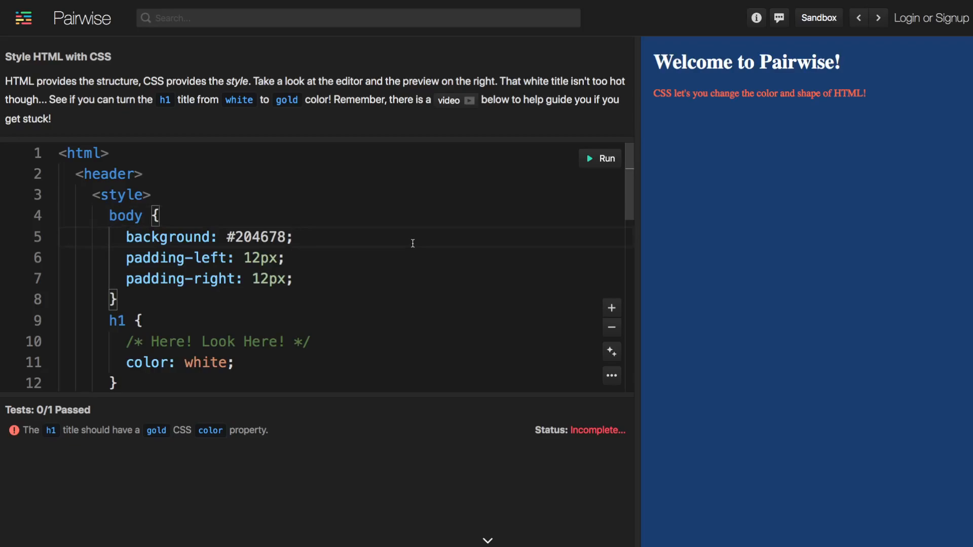
{"action": "left_click", "coordinate": [295, 279]}
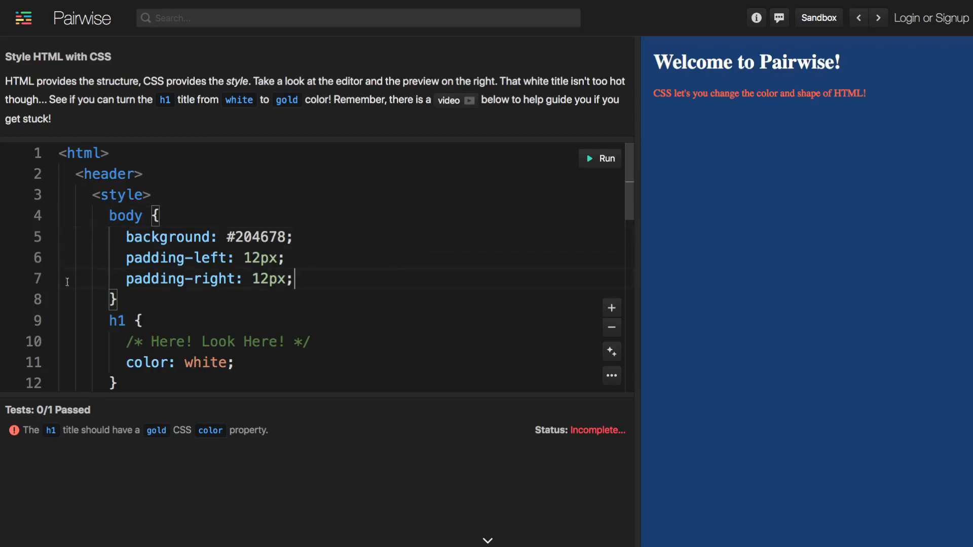